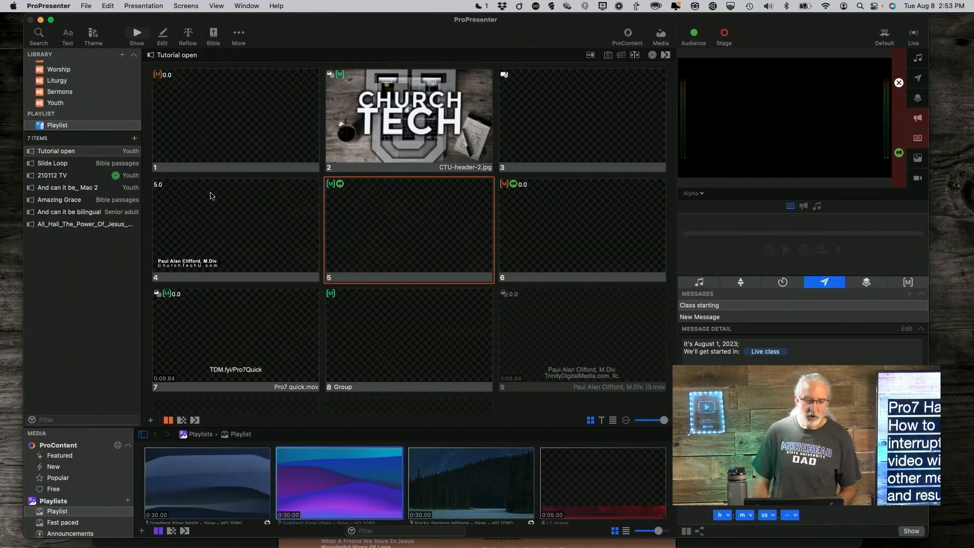
- Show the Slide Loop presentation and remove the go-to-next timer from the forest slide
{"action": "left_click", "coordinate": [52, 162]}
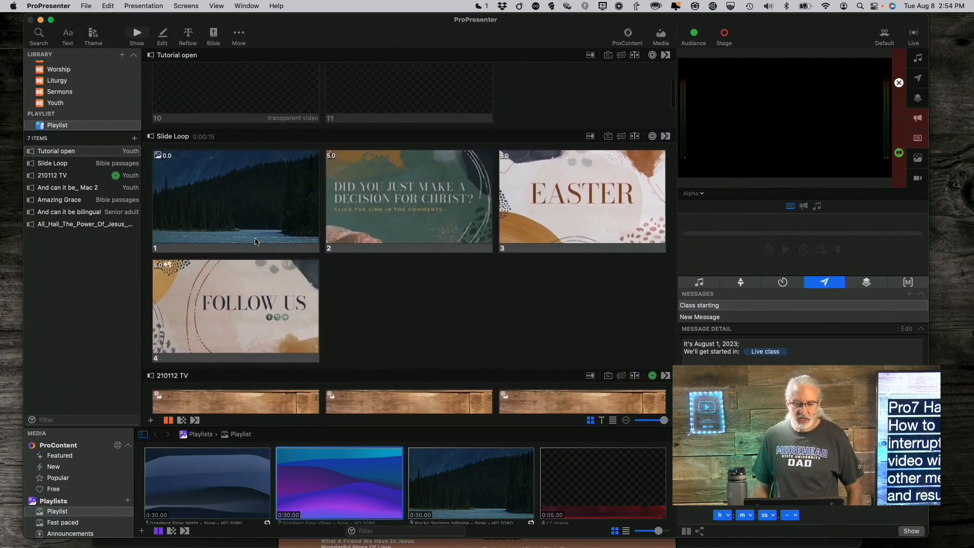
{"action": "mouse_move", "coordinate": [366, 425]}
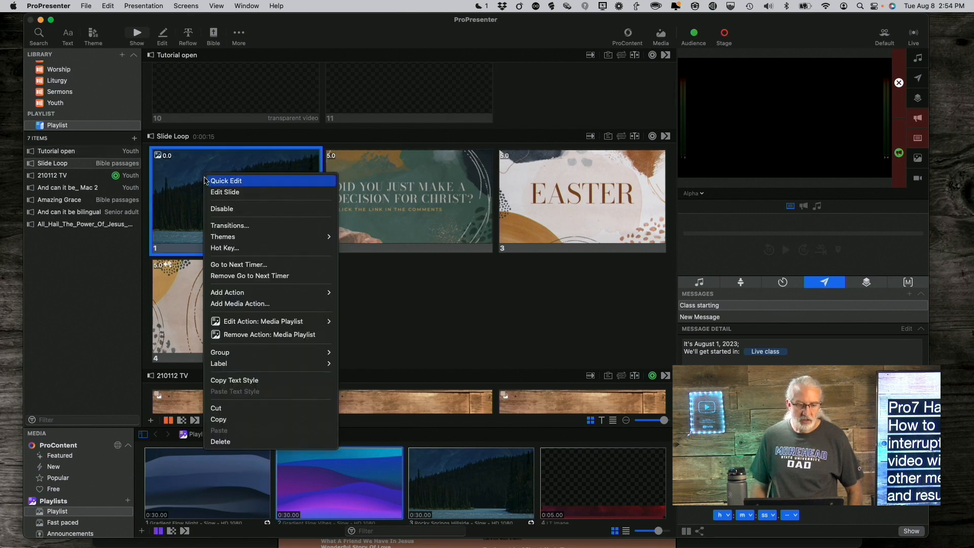
{"action": "mouse_move", "coordinate": [250, 276]}
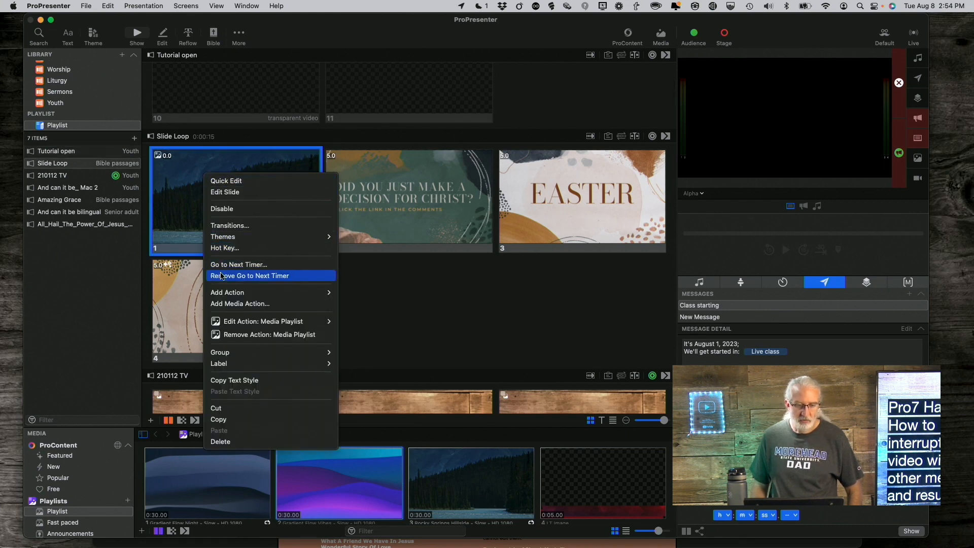
{"action": "left_click", "coordinate": [250, 276]}
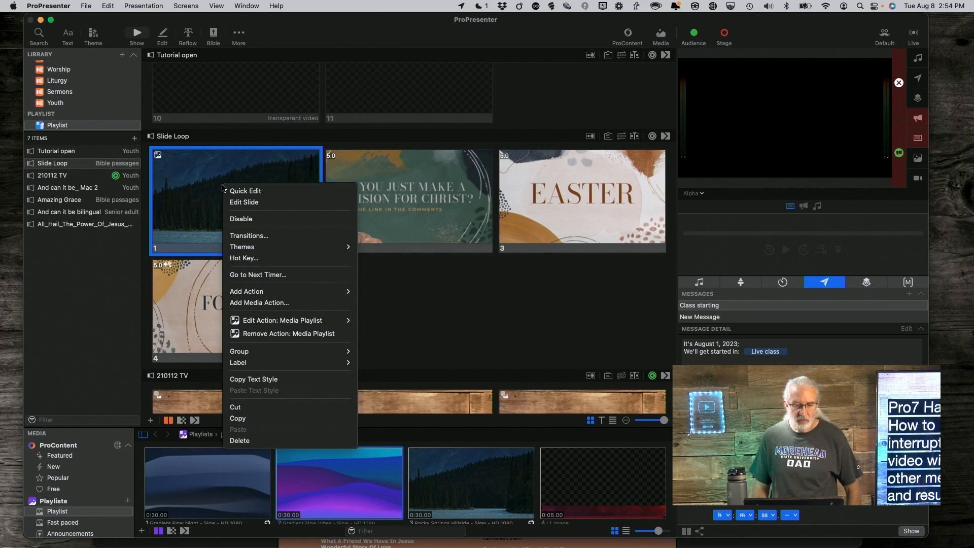
{"action": "mouse_move", "coordinate": [250, 235]}
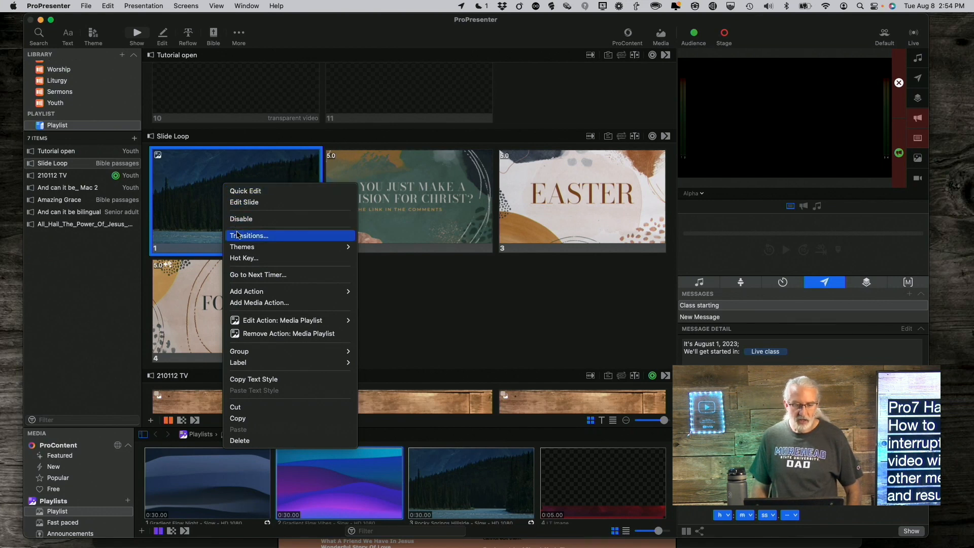
{"action": "mouse_move", "coordinate": [242, 267]}
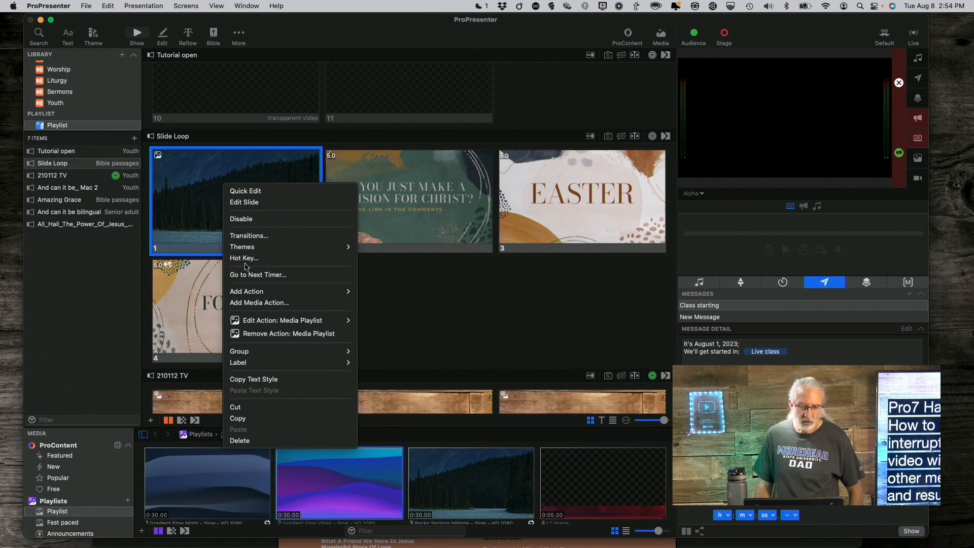
{"action": "mouse_move", "coordinate": [252, 277]}
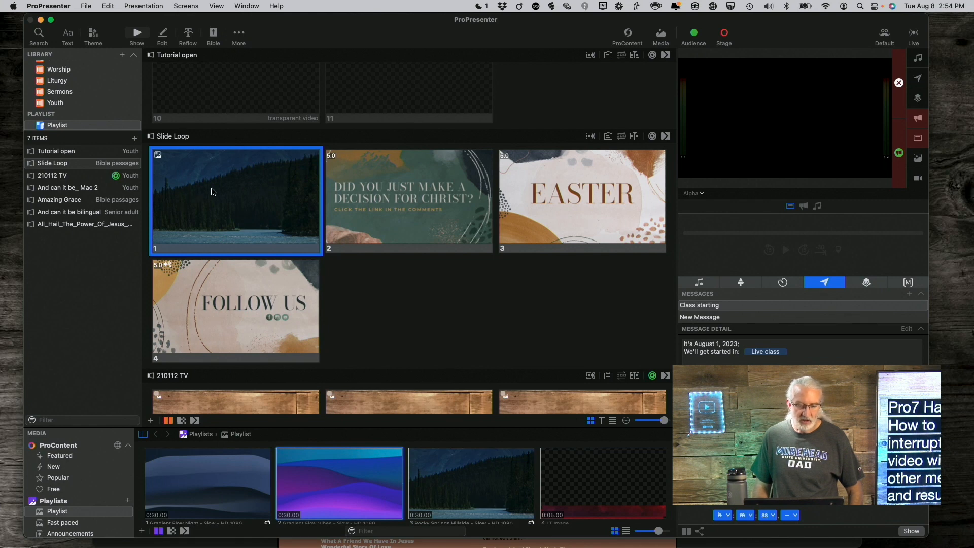
- Remove the Media Playlist action from the forest slide
{"action": "right_click", "coordinate": [212, 191]}
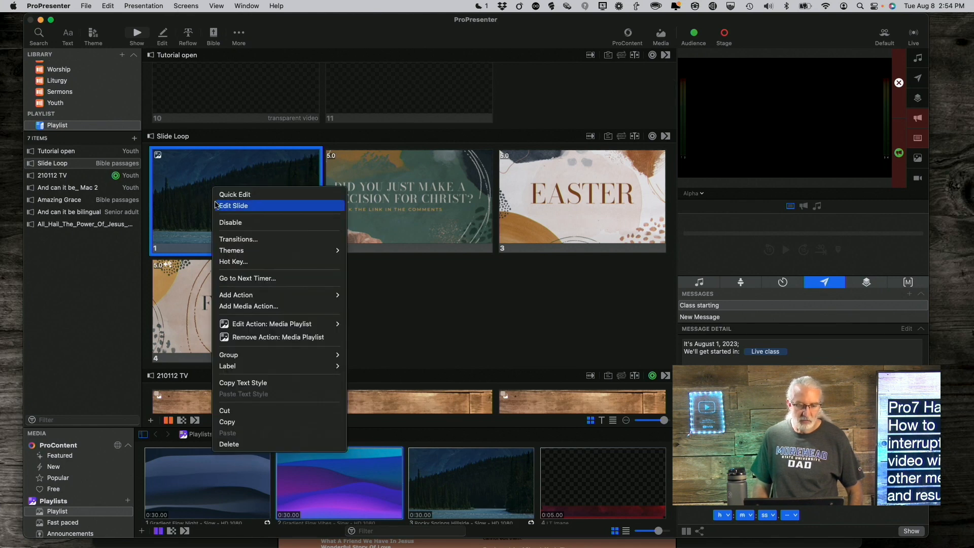
{"action": "mouse_move", "coordinate": [237, 338]}
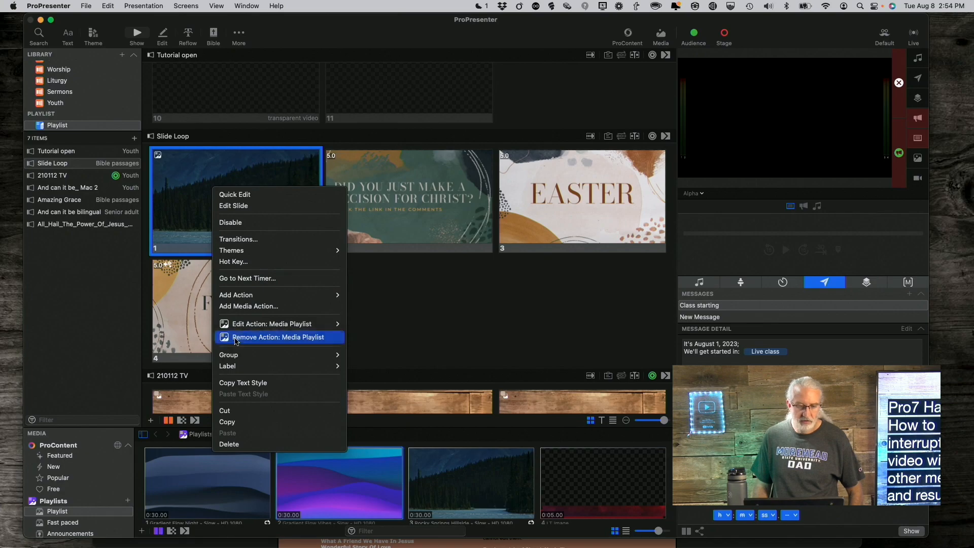
{"action": "left_click", "coordinate": [277, 337]}
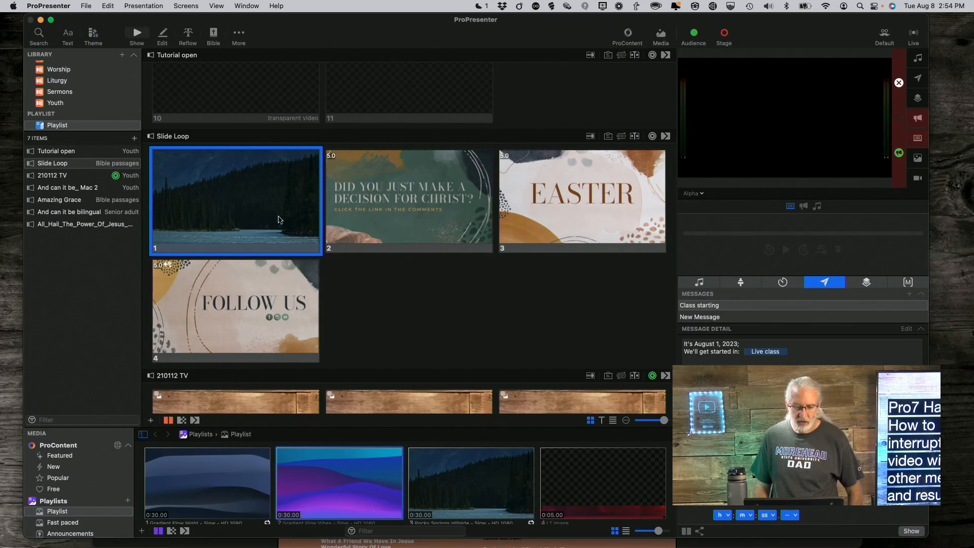
- Delete the forest video object from slide 1 in the editor, leaving only text, and return to the grid
{"action": "right_click", "coordinate": [278, 219]}
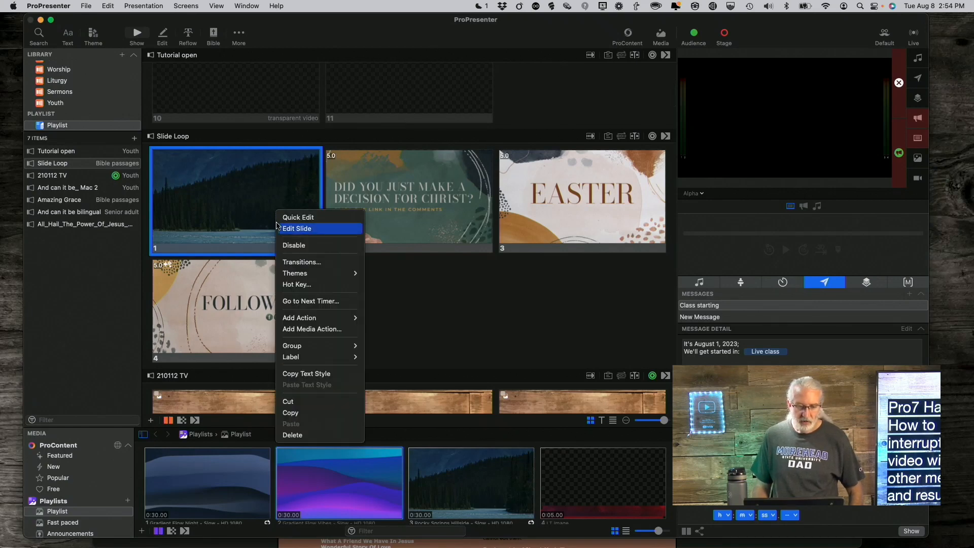
{"action": "left_click", "coordinate": [296, 228]}
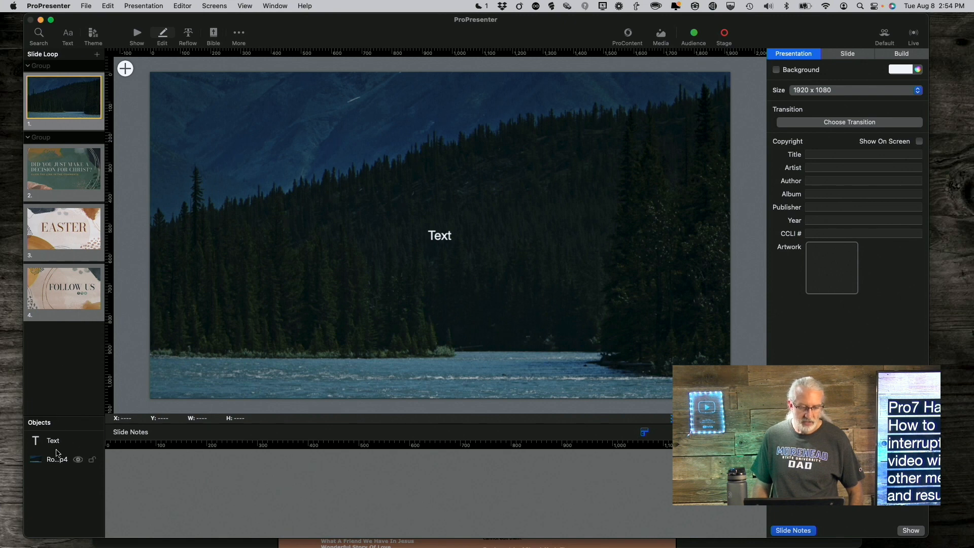
{"action": "left_click", "coordinate": [55, 459]}
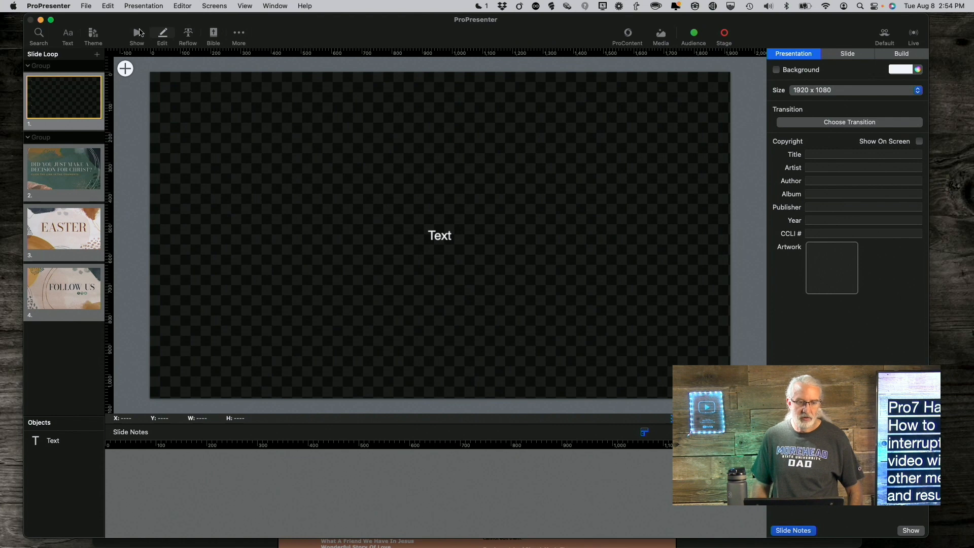
{"action": "left_click", "coordinate": [136, 33]}
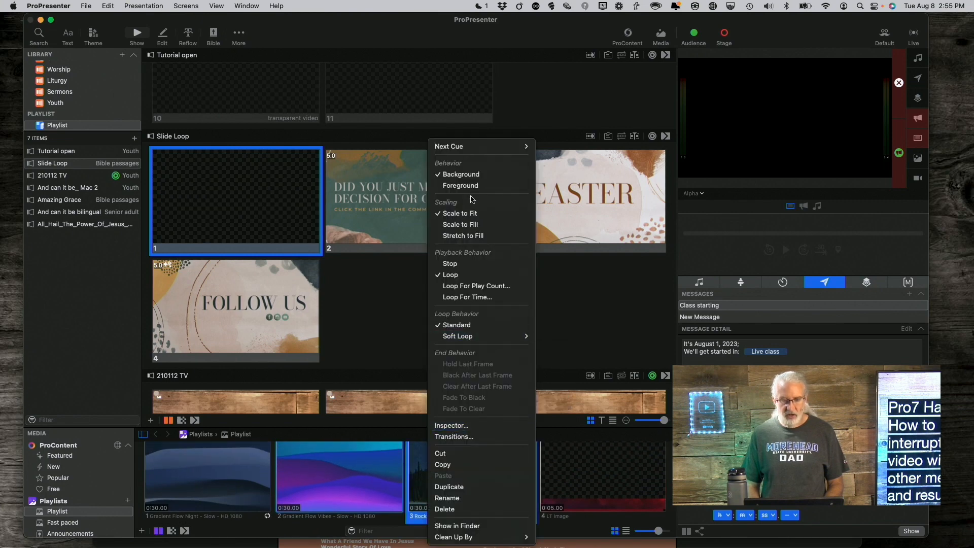
{"action": "mouse_move", "coordinate": [563, 295]}
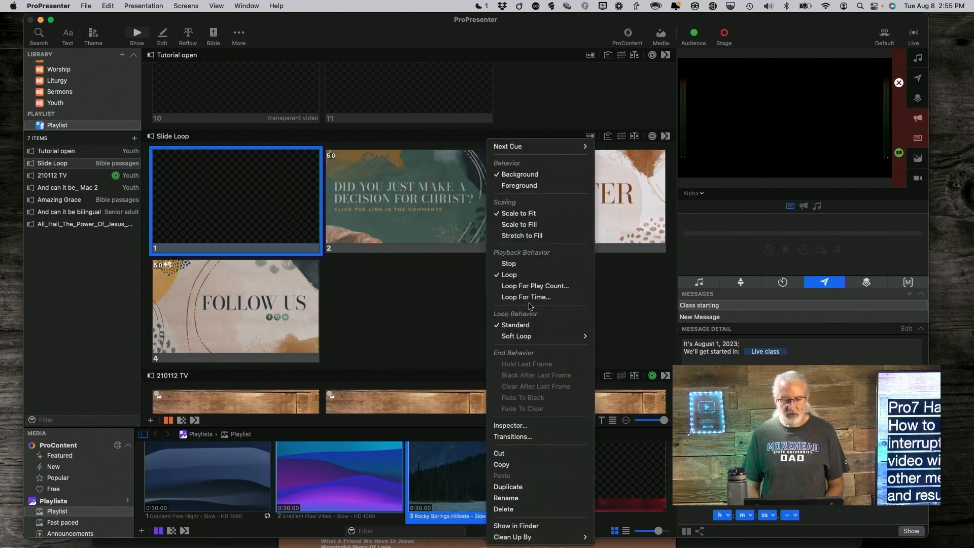
- Place the Rocky Springs Hillside - Slow - HD 1080.mp4 video on slide 1
{"action": "left_click", "coordinate": [525, 270]}
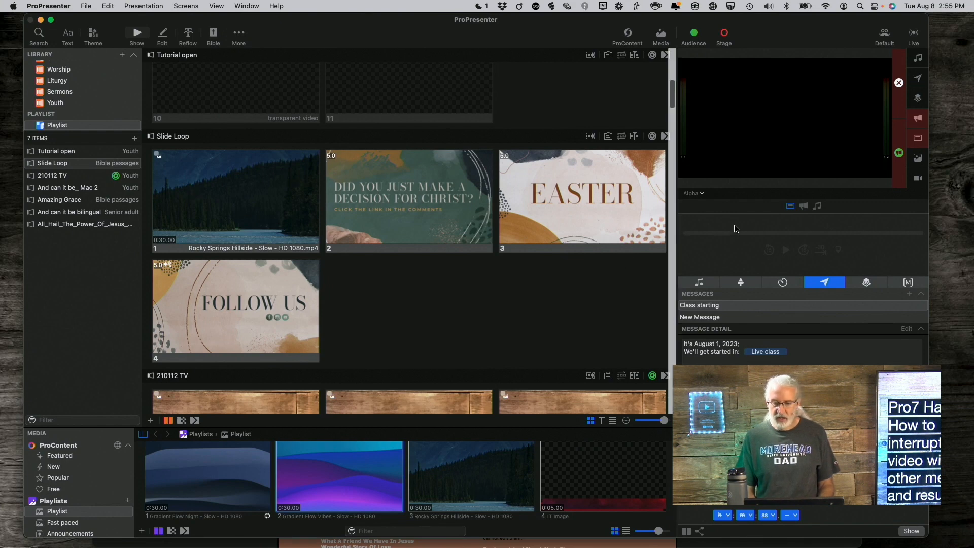
- Play slide 1's video live, then send the decision announcement and Follow Us slides live
{"action": "left_click", "coordinate": [235, 197]}
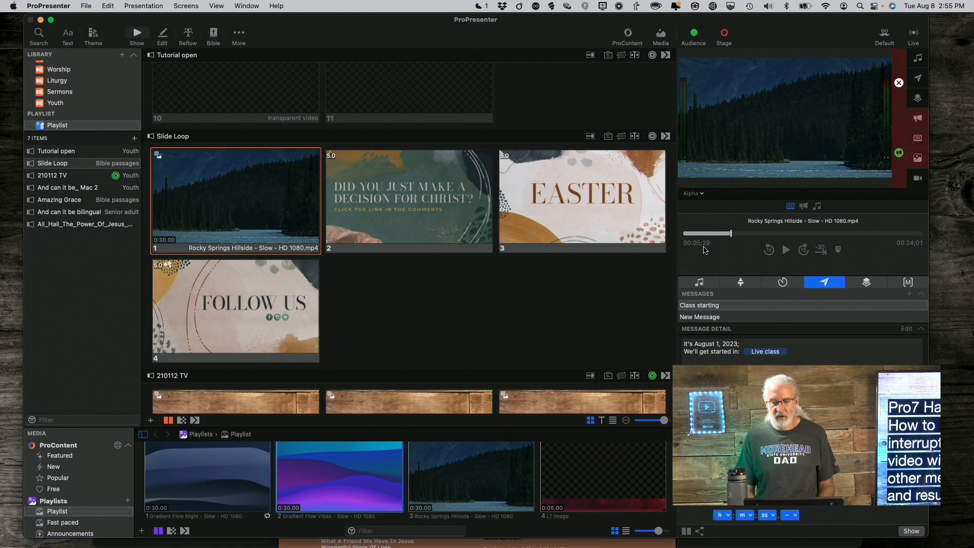
{"action": "mouse_move", "coordinate": [715, 251]}
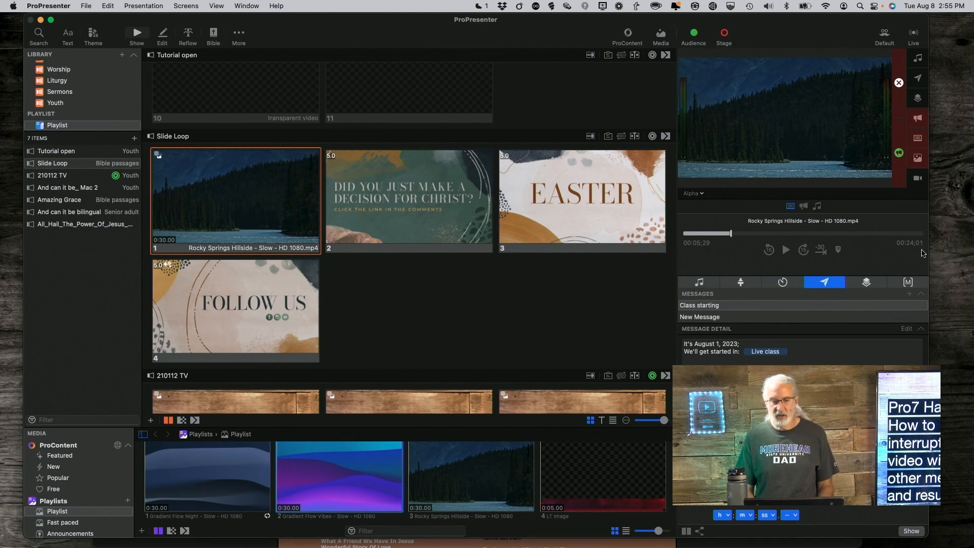
{"action": "mouse_move", "coordinate": [903, 244]}
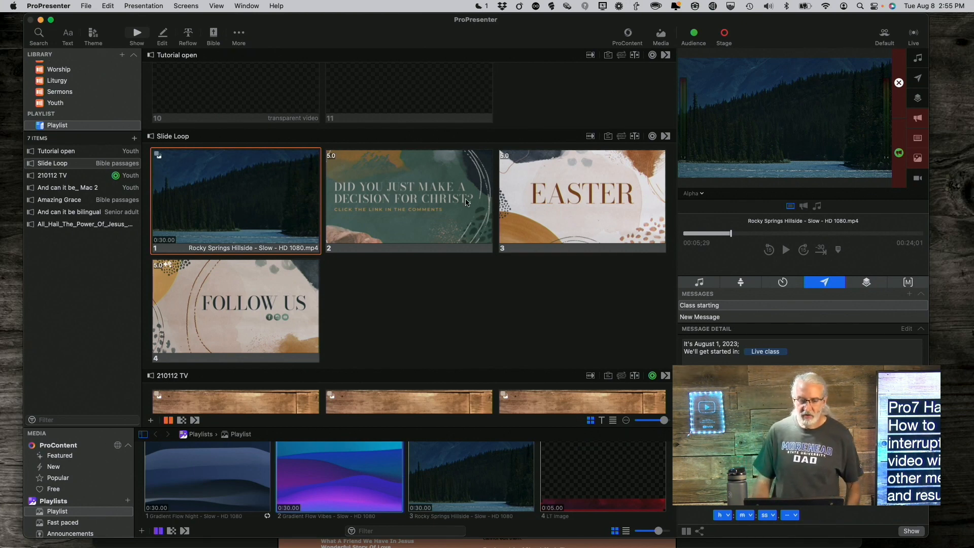
{"action": "mouse_move", "coordinate": [584, 206]}
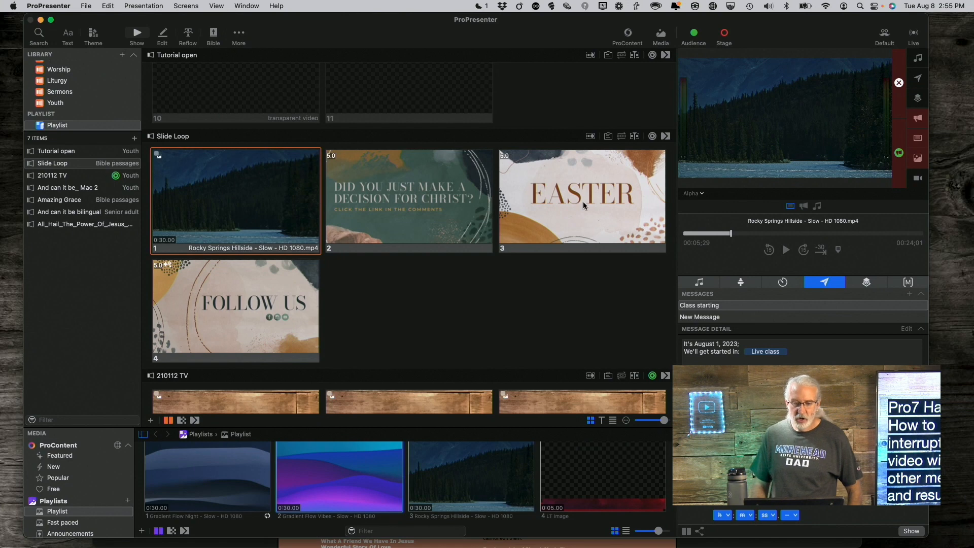
{"action": "mouse_move", "coordinate": [223, 296]}
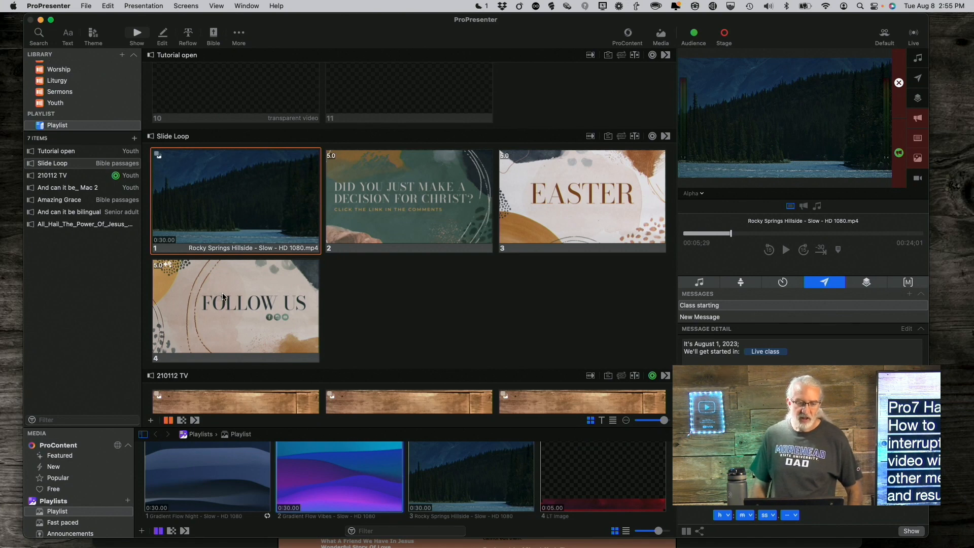
{"action": "mouse_move", "coordinate": [352, 218]}
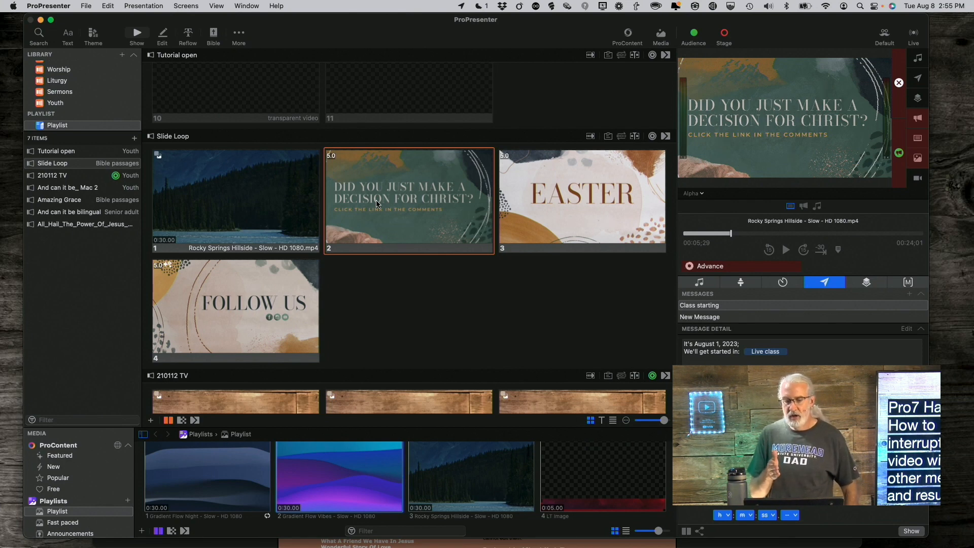
{"action": "left_click", "coordinate": [583, 191]}
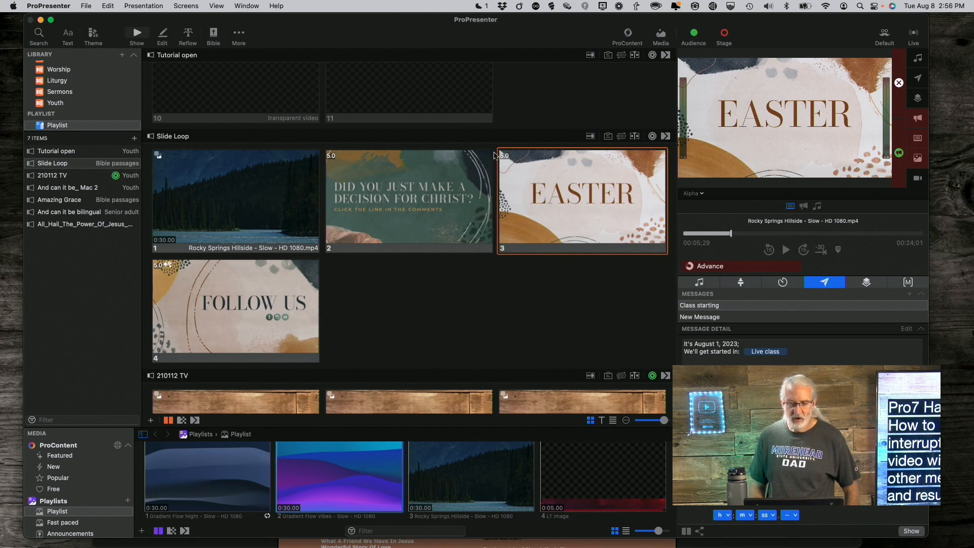
{"action": "mouse_move", "coordinate": [211, 292]}
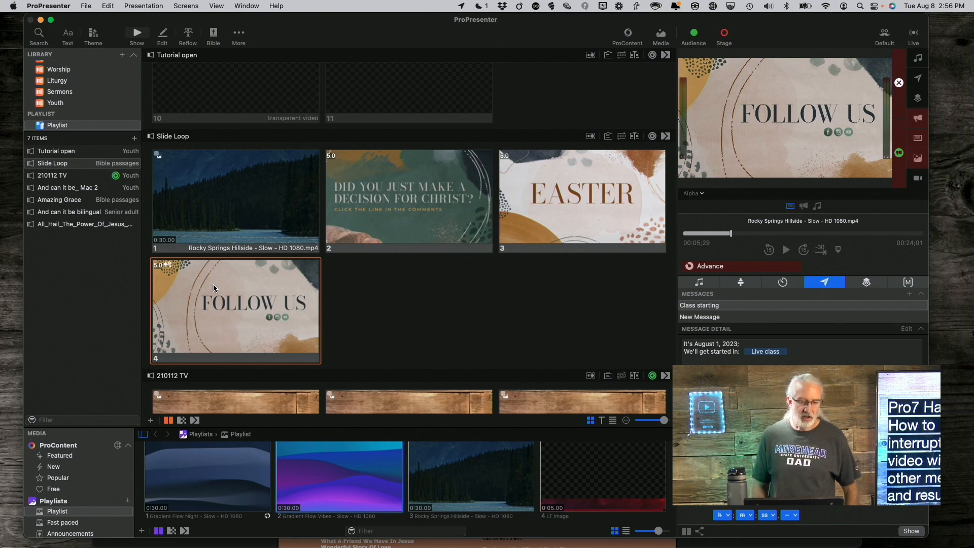
{"action": "left_click", "coordinate": [236, 199]}
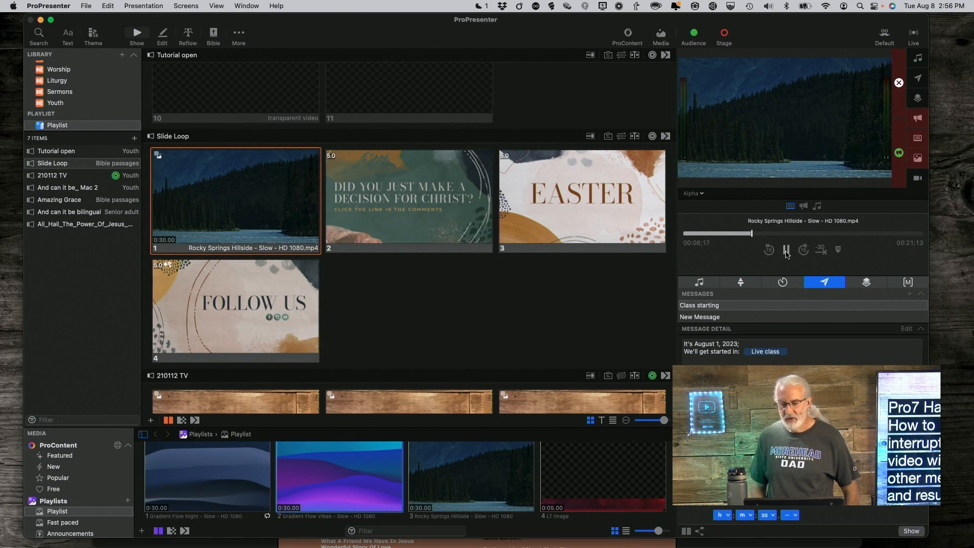
- Review the Follow Us slide's 5-second loop-to-beginning timer and bring up the new-slide theme choices
{"action": "right_click", "coordinate": [224, 308]}
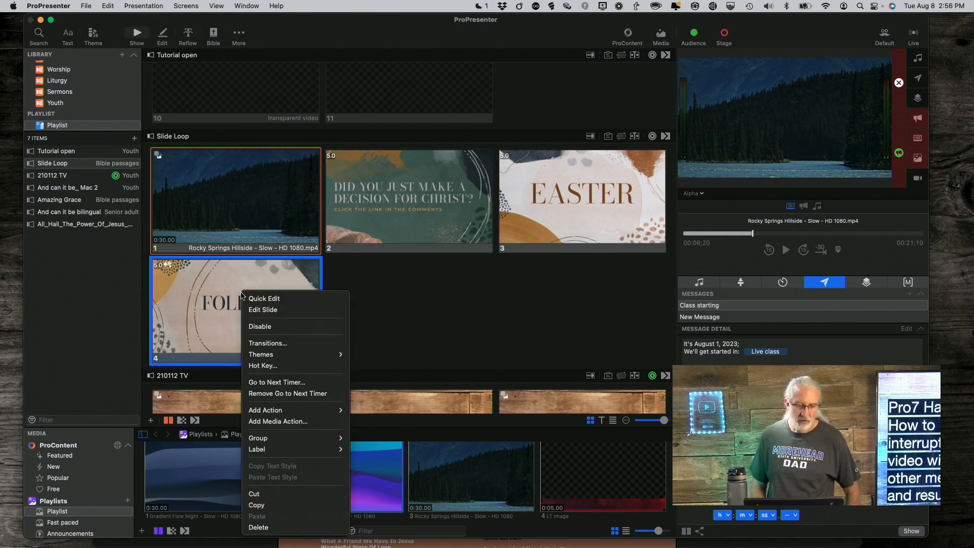
{"action": "mouse_move", "coordinate": [269, 394]}
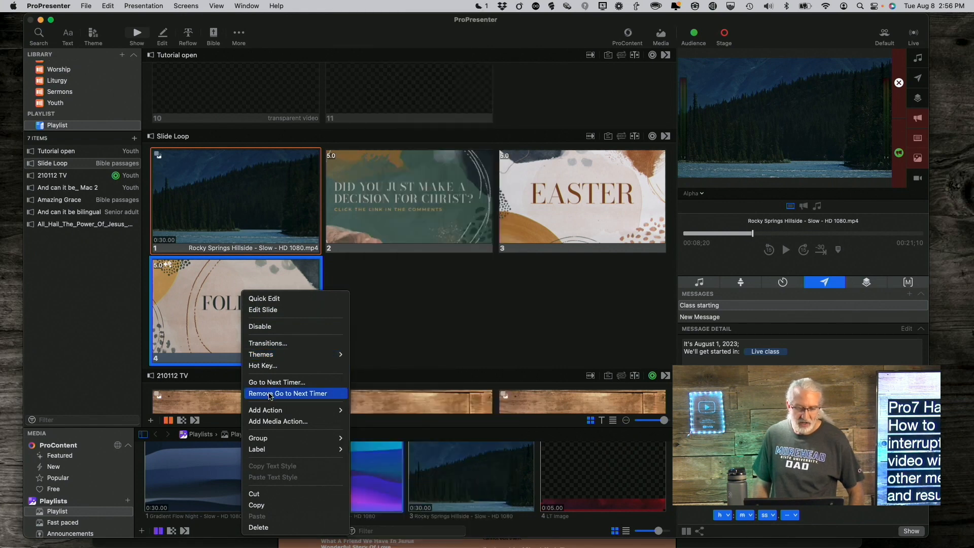
{"action": "mouse_move", "coordinate": [275, 381]}
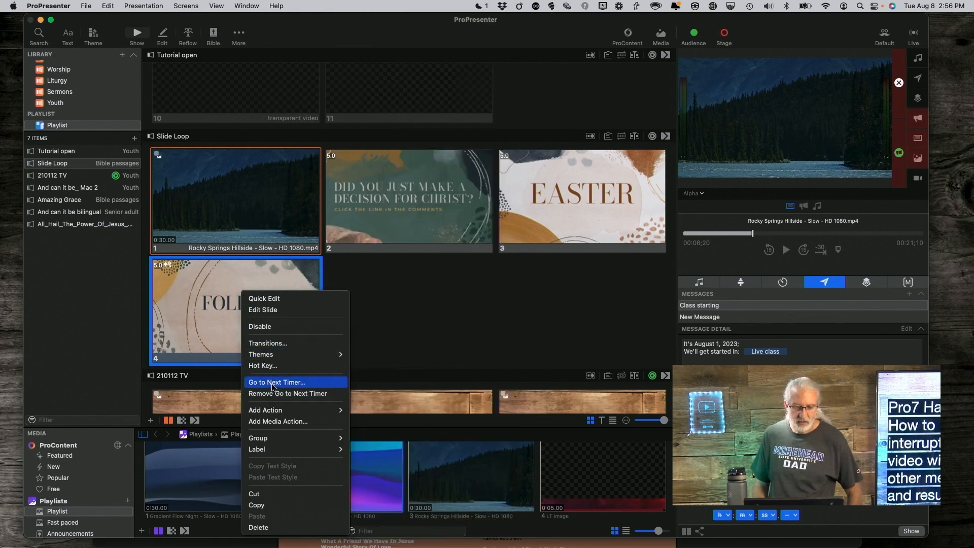
{"action": "left_click", "coordinate": [277, 381]}
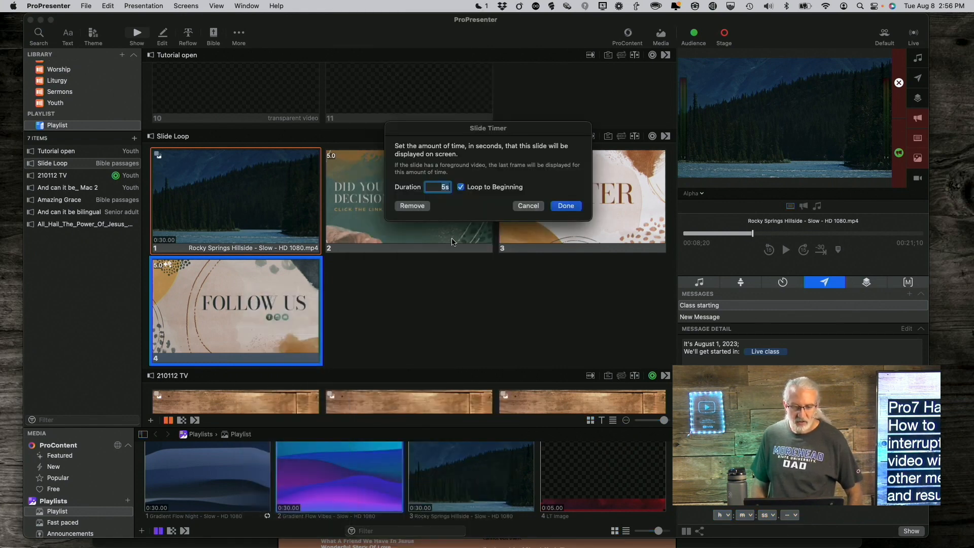
{"action": "left_click", "coordinate": [461, 186]}
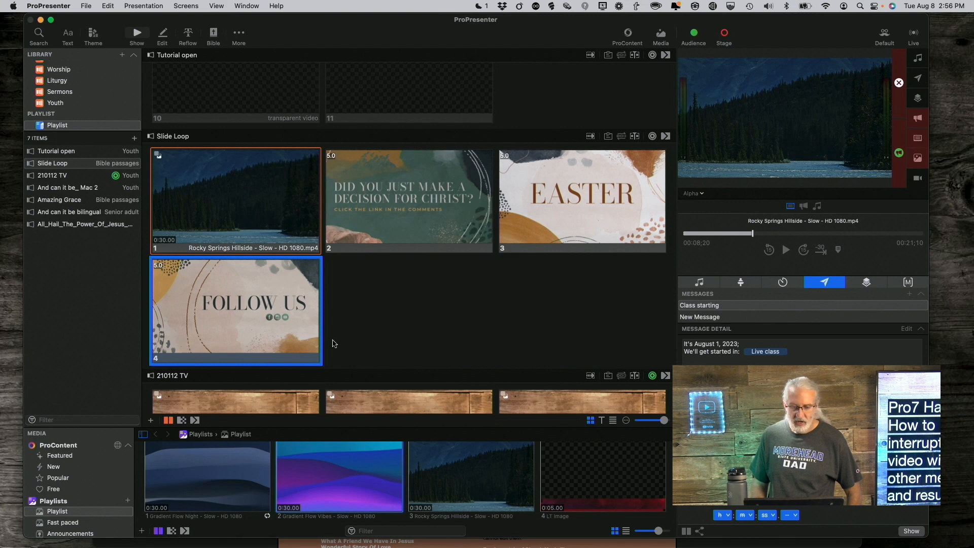
{"action": "mouse_move", "coordinate": [487, 299]}
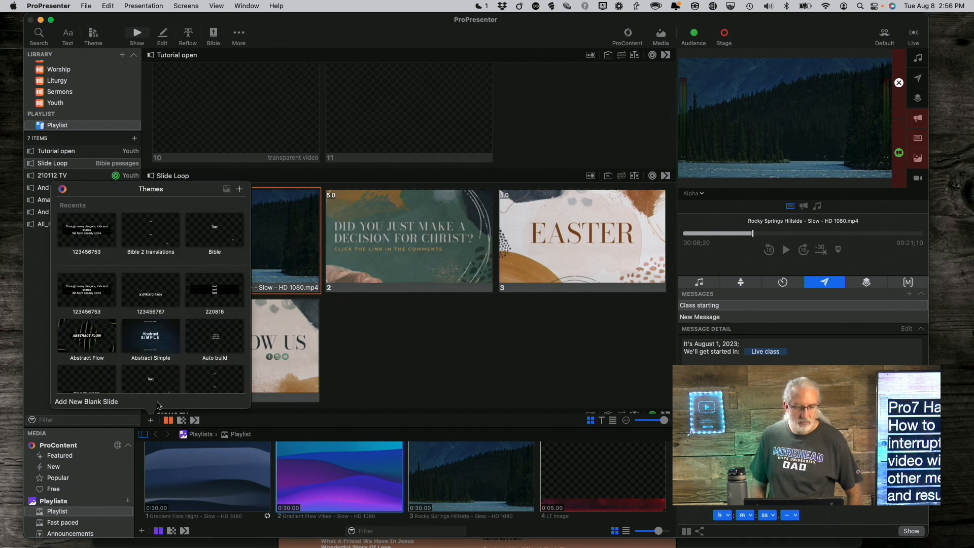
- Add a blank fifth slide after FOLLOW US, then trigger slide 2 and the new slide 5 live
{"action": "left_click", "coordinate": [150, 231]}
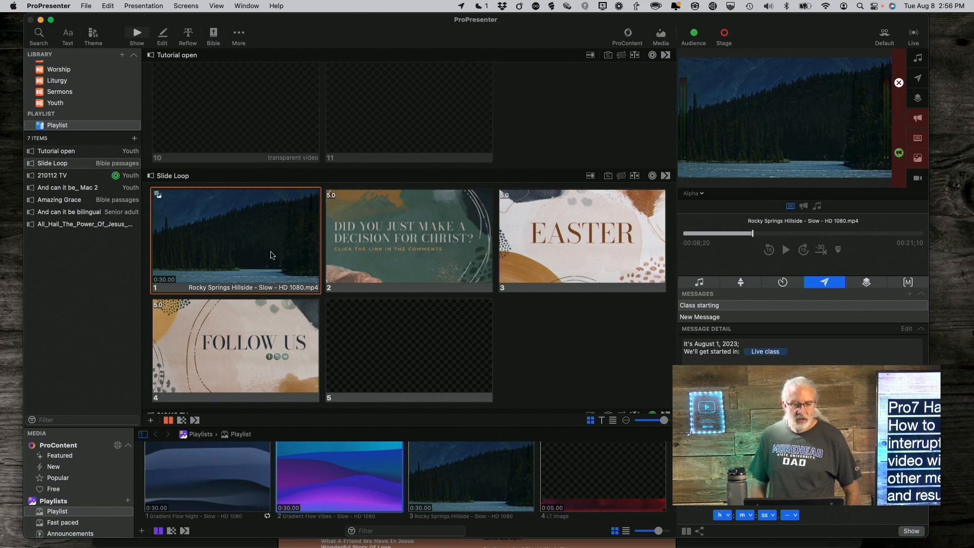
{"action": "mouse_move", "coordinate": [446, 246]}
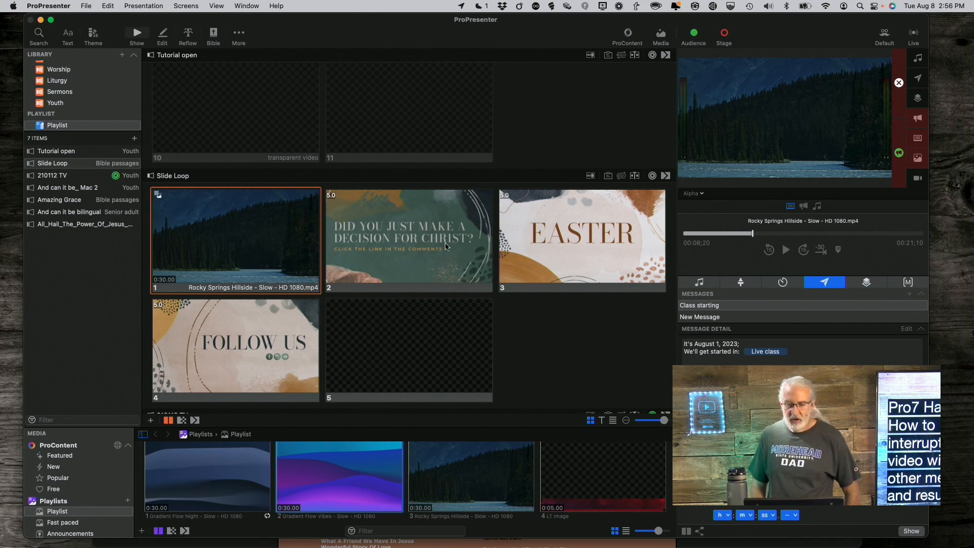
{"action": "left_click", "coordinate": [581, 239]}
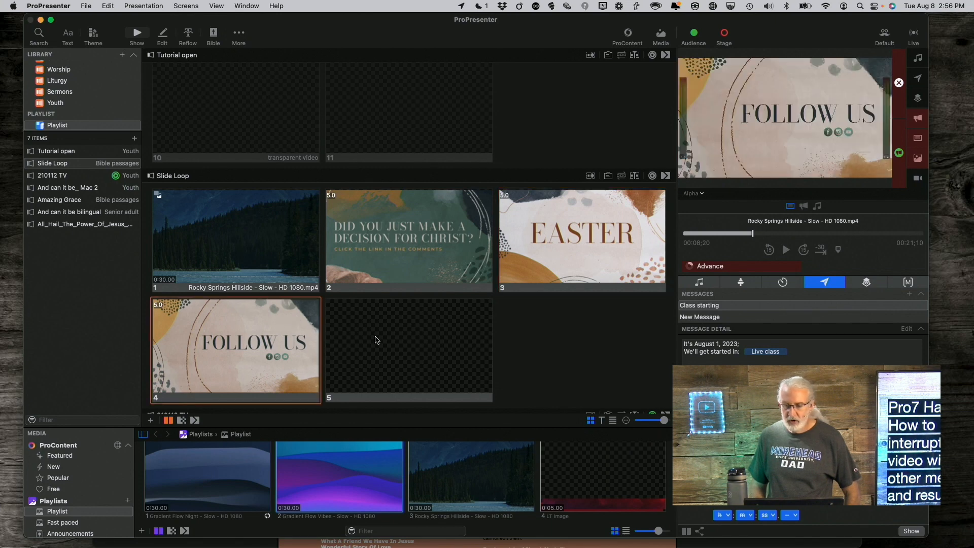
{"action": "left_click", "coordinate": [379, 349]}
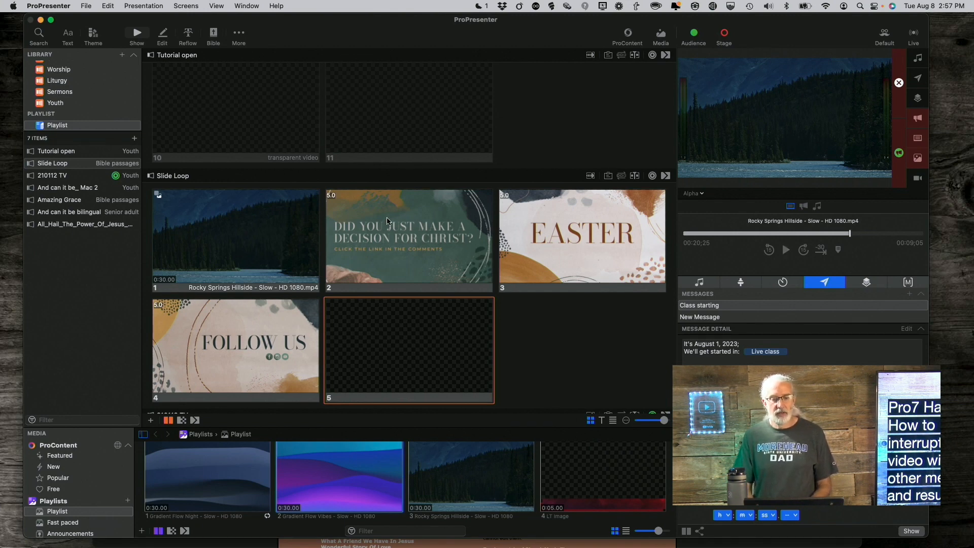
{"action": "mouse_move", "coordinate": [229, 326]}
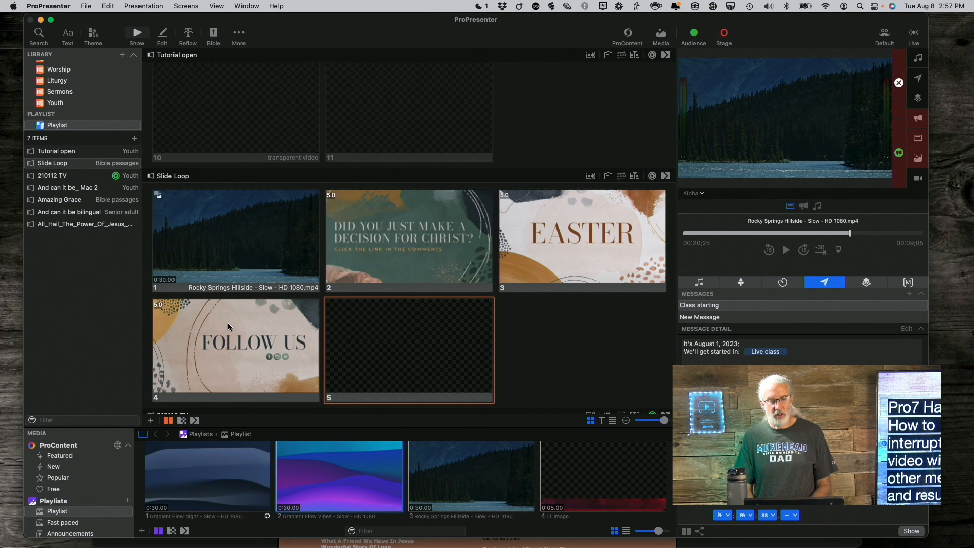
{"action": "right_click", "coordinate": [408, 238]}
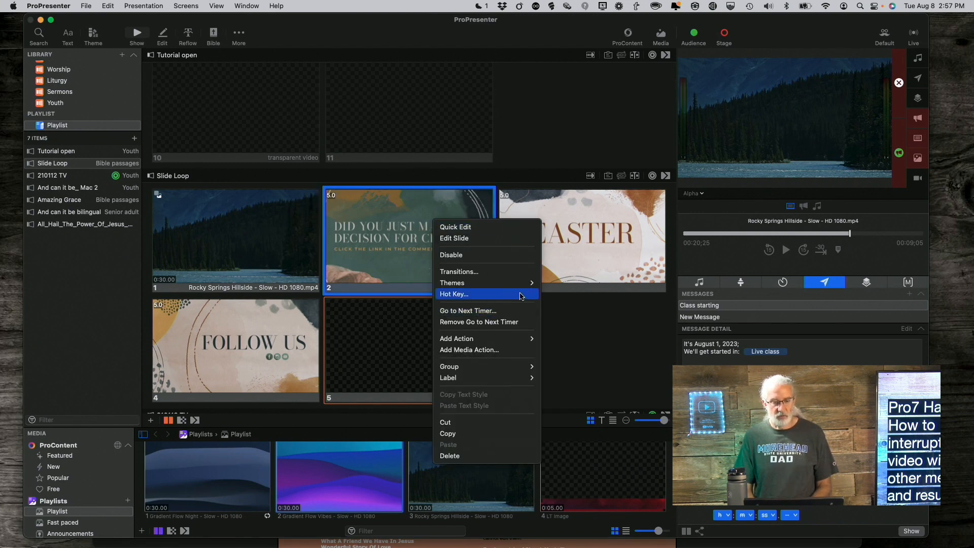
{"action": "mouse_move", "coordinate": [487, 310]}
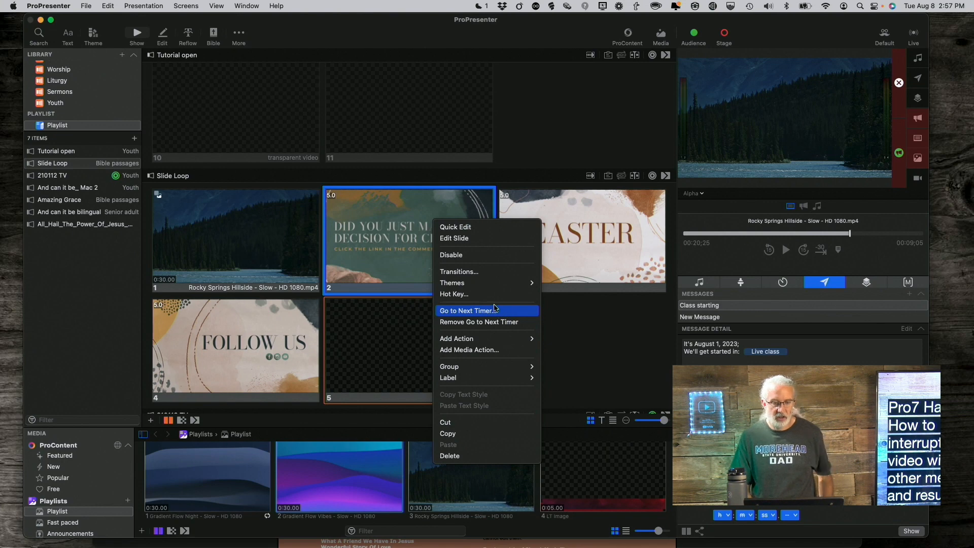
{"action": "left_click", "coordinate": [454, 237]}
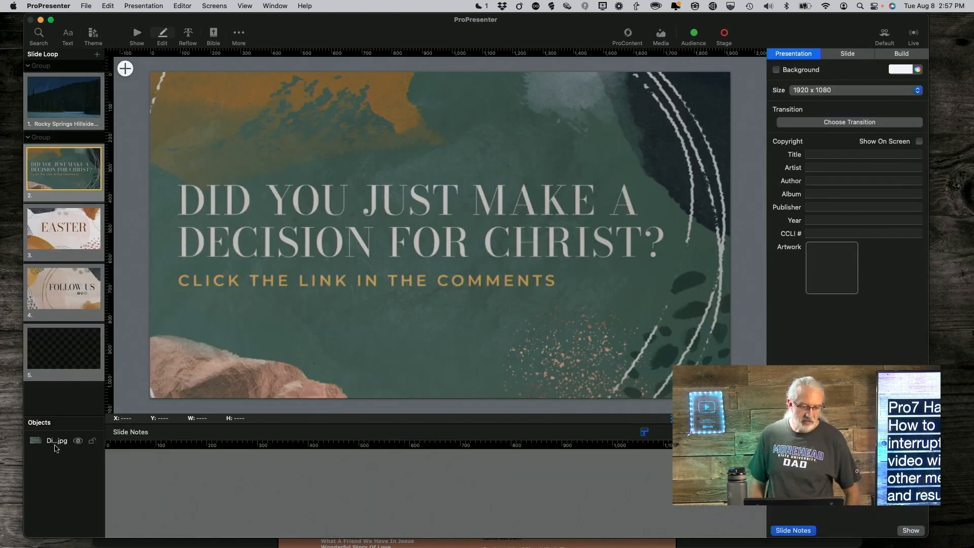
{"action": "left_click", "coordinate": [57, 441]}
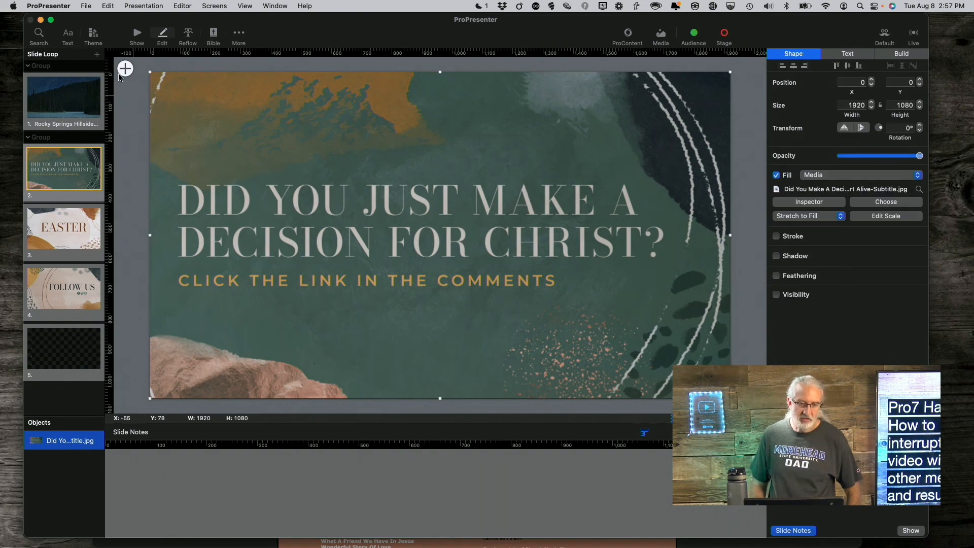
{"action": "left_click", "coordinate": [136, 31]}
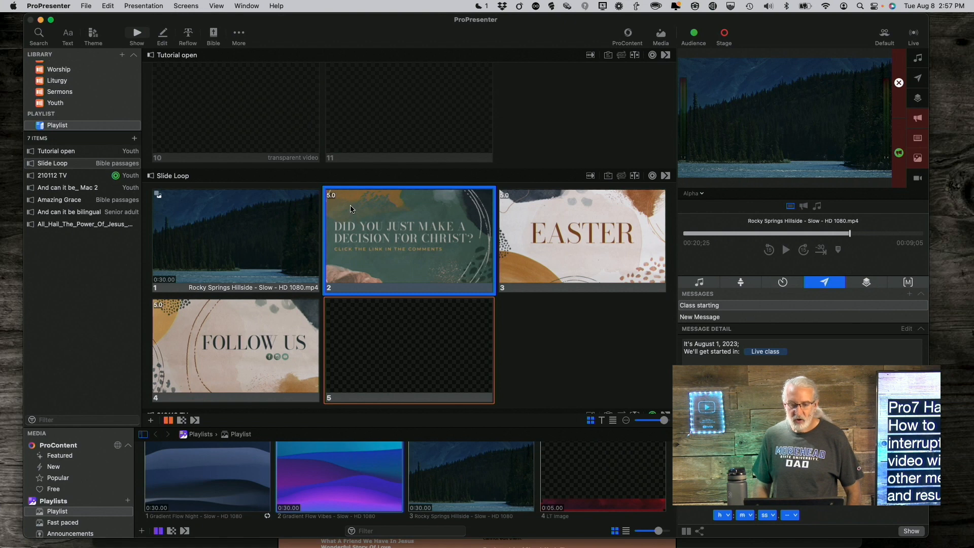
{"action": "mouse_move", "coordinate": [341, 224]}
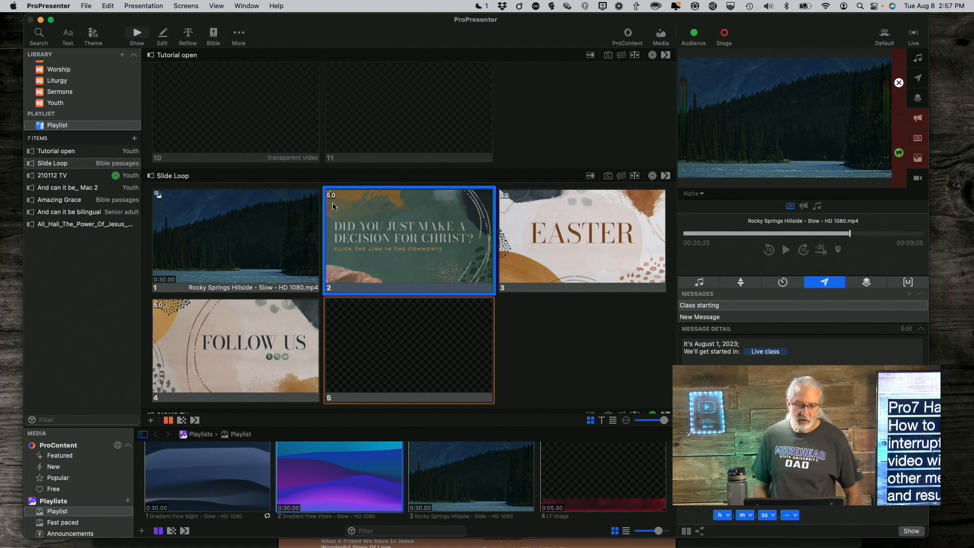
{"action": "mouse_move", "coordinate": [414, 410]}
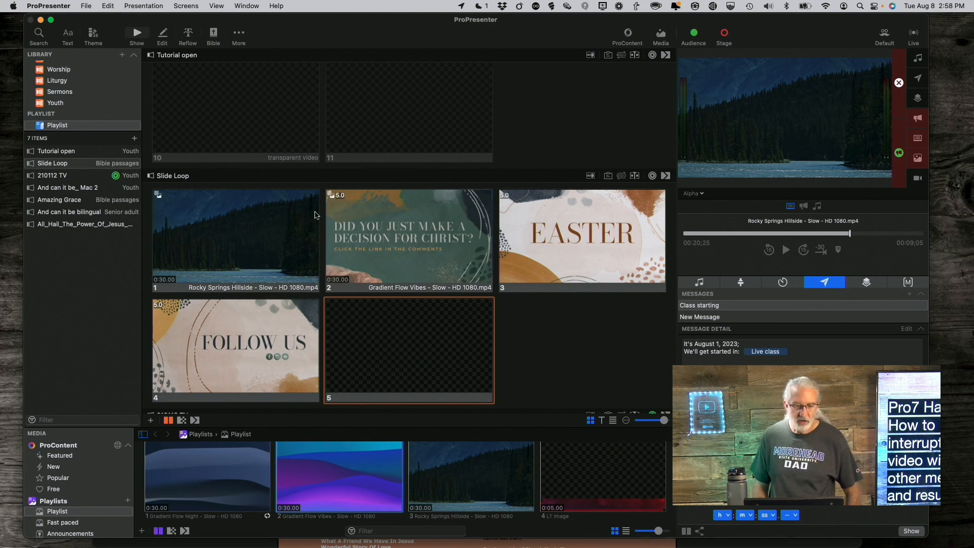
{"action": "mouse_move", "coordinate": [394, 205]}
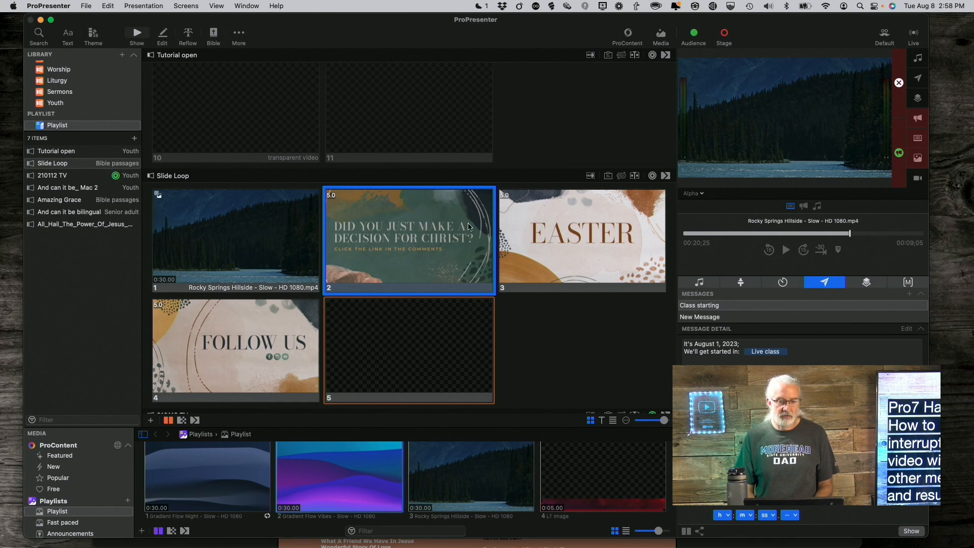
{"action": "mouse_move", "coordinate": [437, 356]}
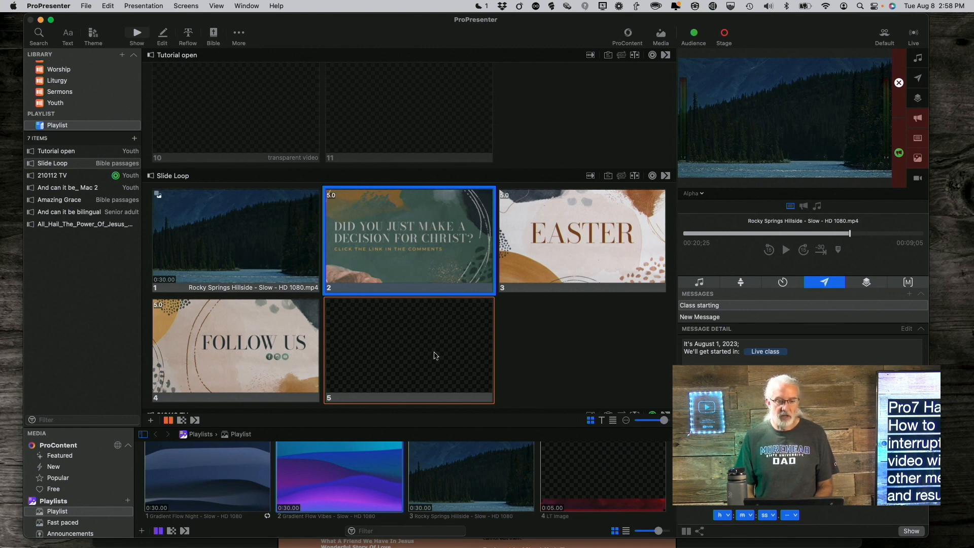
{"action": "mouse_move", "coordinate": [345, 379]}
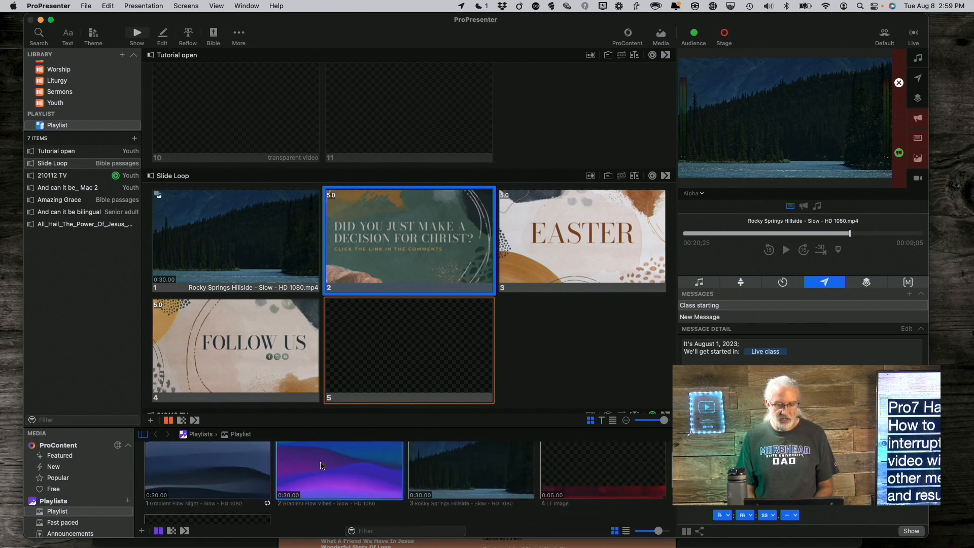
- Put the Gradient Flow Vibes video on slide 5 and convert it from a media action into a slide element
{"action": "left_click_drag", "start_coordinate": [340, 470], "coordinate": [409, 349]}
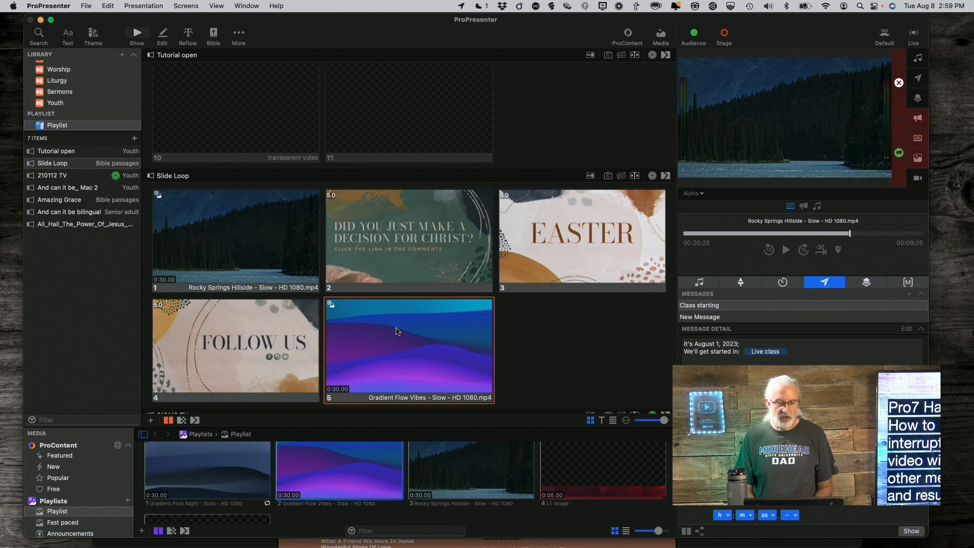
{"action": "right_click", "coordinate": [397, 331]}
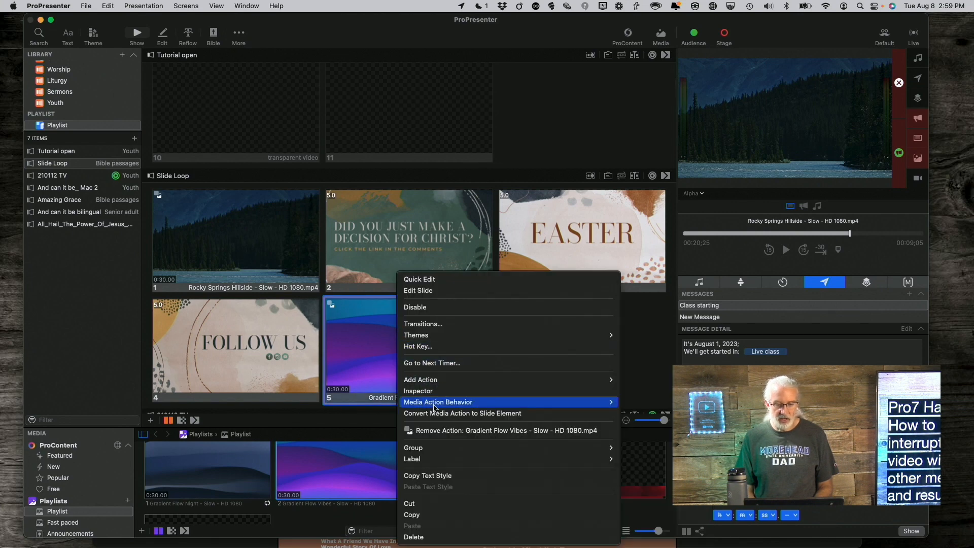
{"action": "mouse_move", "coordinate": [438, 413]}
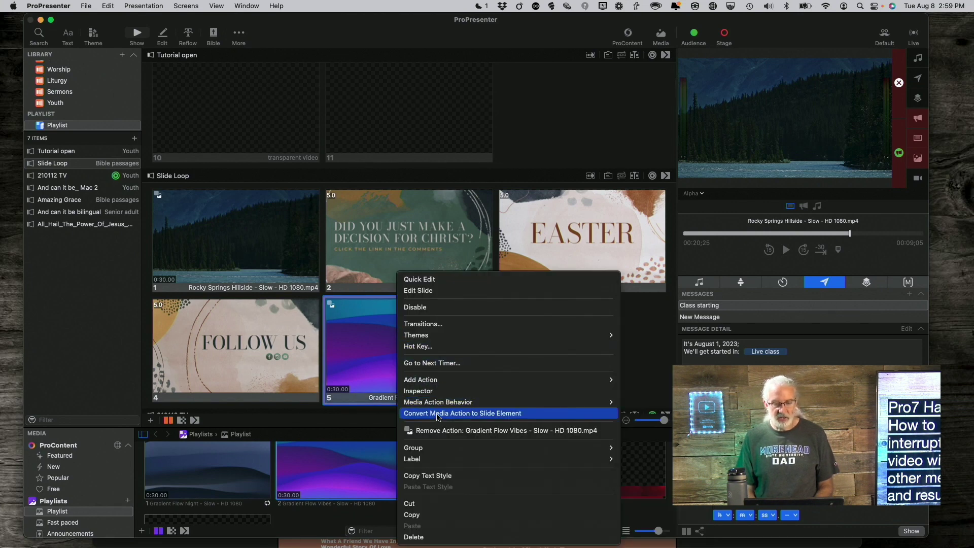
{"action": "left_click", "coordinate": [463, 413]}
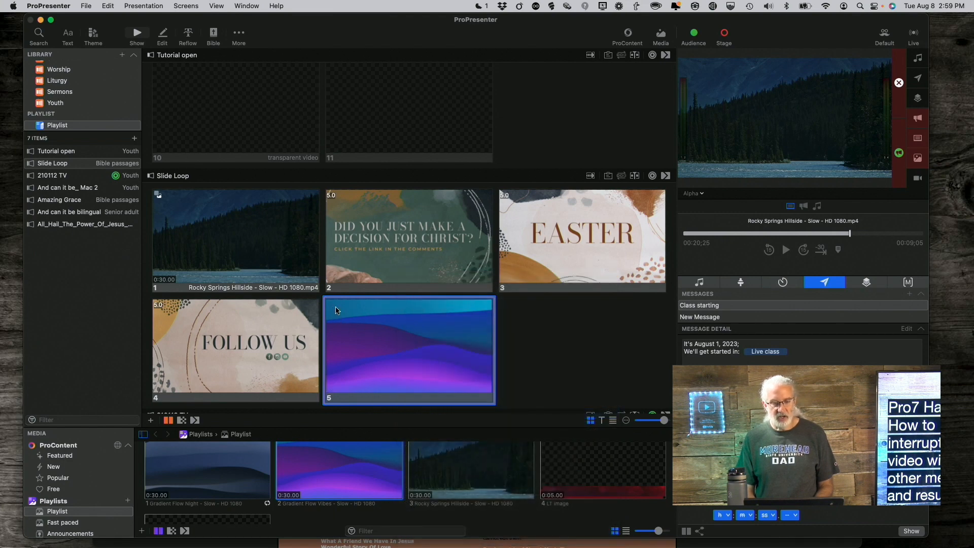
{"action": "mouse_move", "coordinate": [355, 386]}
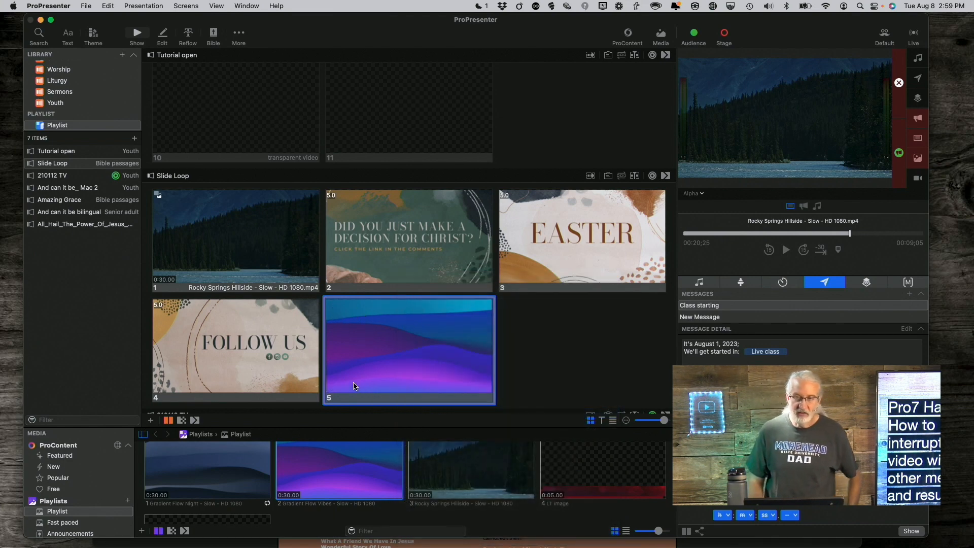
{"action": "mouse_move", "coordinate": [392, 375]}
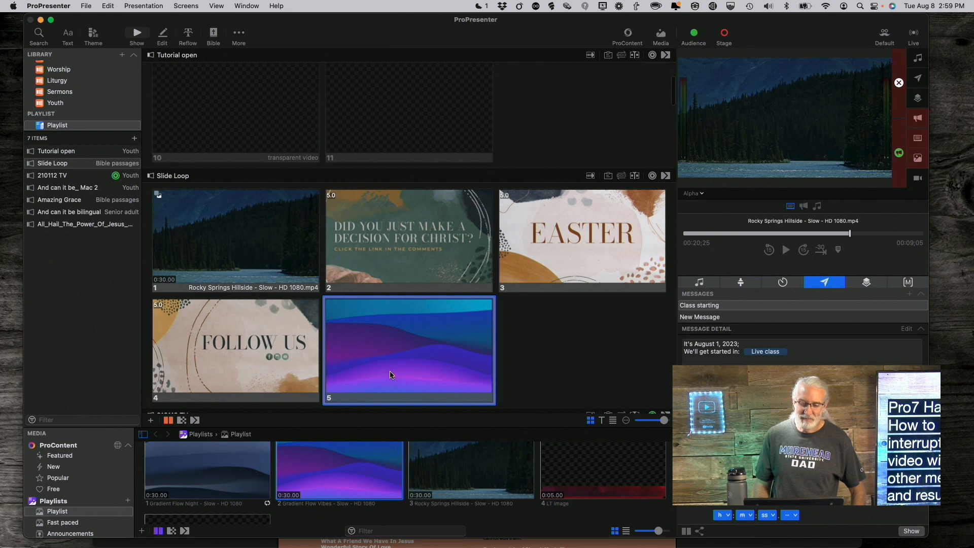
- Delete the Gradient Flow Vibes video element from slide 5, leaving it blank again
{"action": "right_click", "coordinate": [392, 375]}
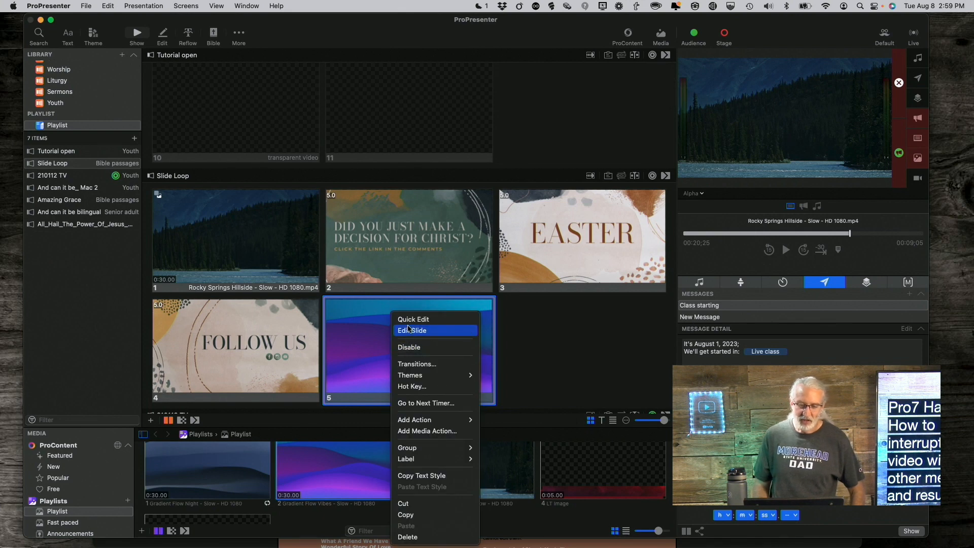
{"action": "left_click", "coordinate": [409, 332]}
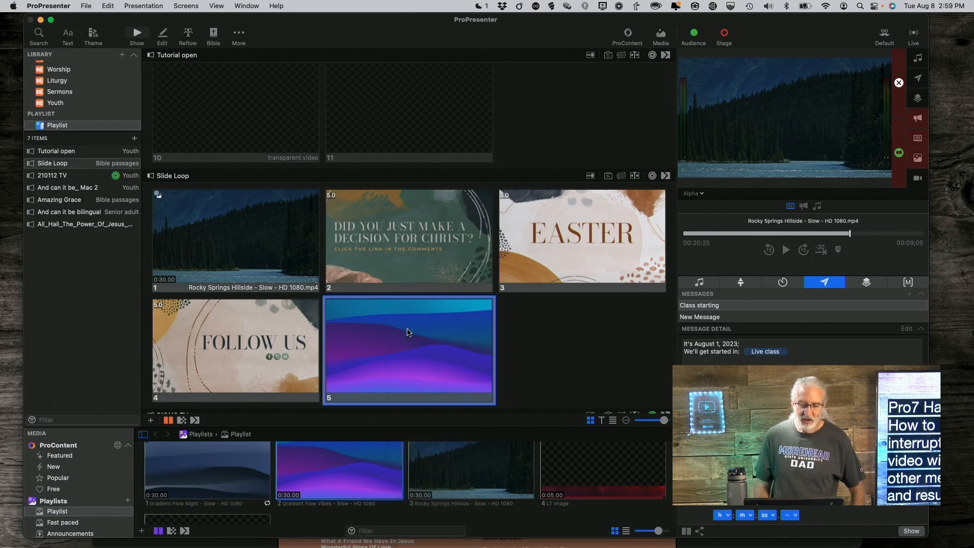
{"action": "double_click", "coordinate": [409, 350]}
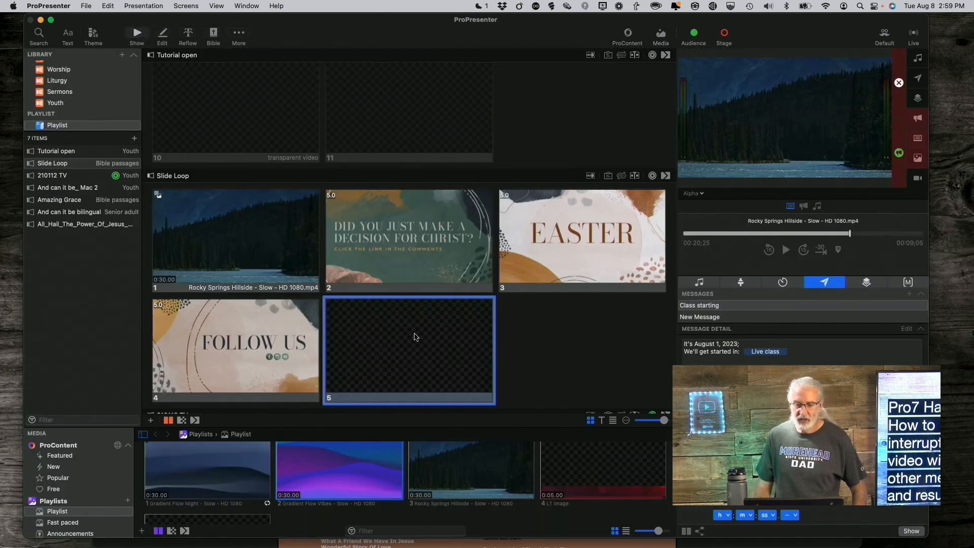
{"action": "mouse_move", "coordinate": [455, 359]}
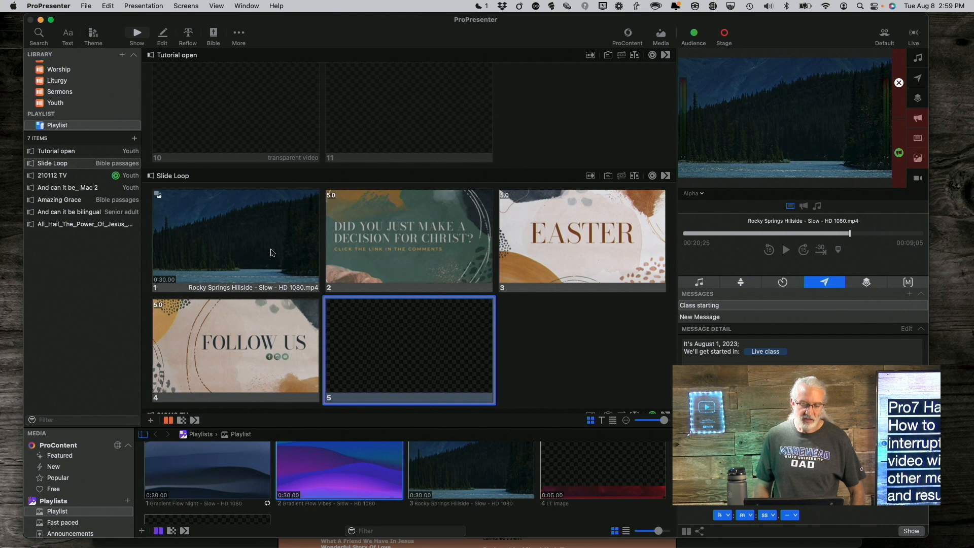
- Trim slide 1's hillside video to an out point of about four seconds and play it live to test
{"action": "right_click", "coordinate": [235, 238]}
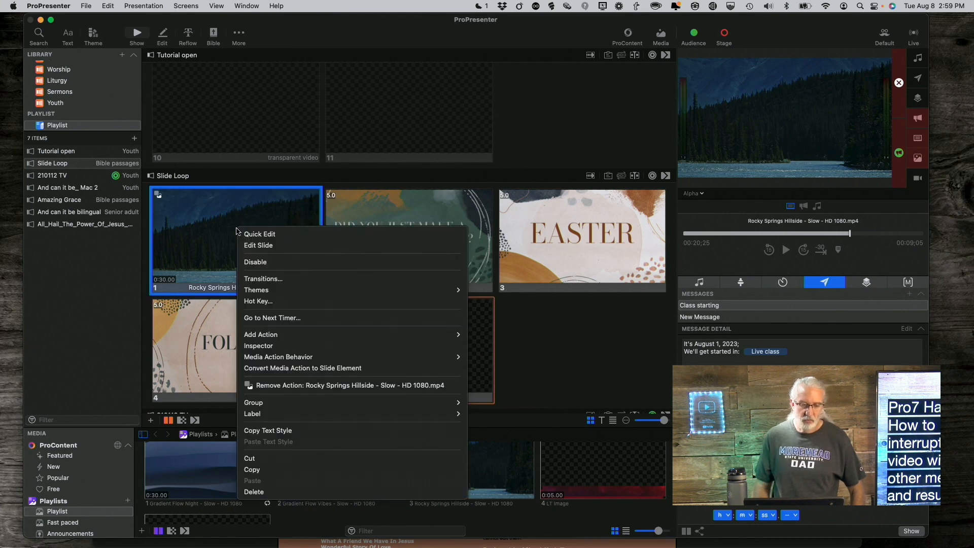
{"action": "mouse_move", "coordinate": [261, 345]}
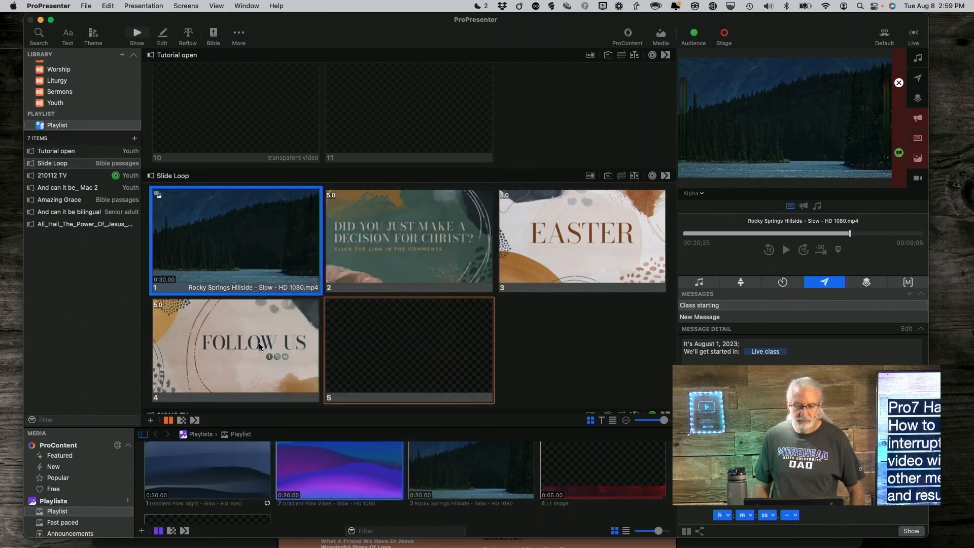
{"action": "double_click", "coordinate": [235, 238]}
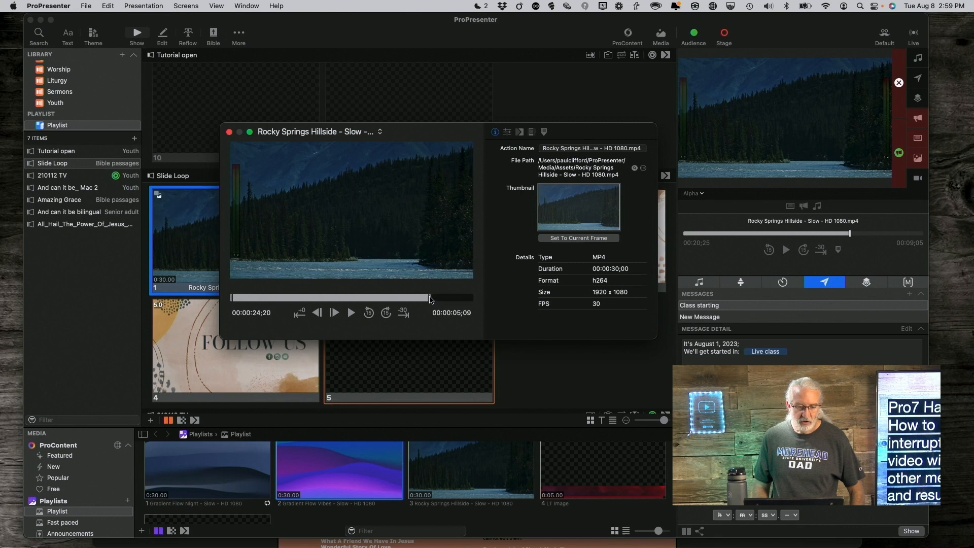
{"action": "left_click_drag", "start_coordinate": [428, 297], "coordinate": [268, 298]}
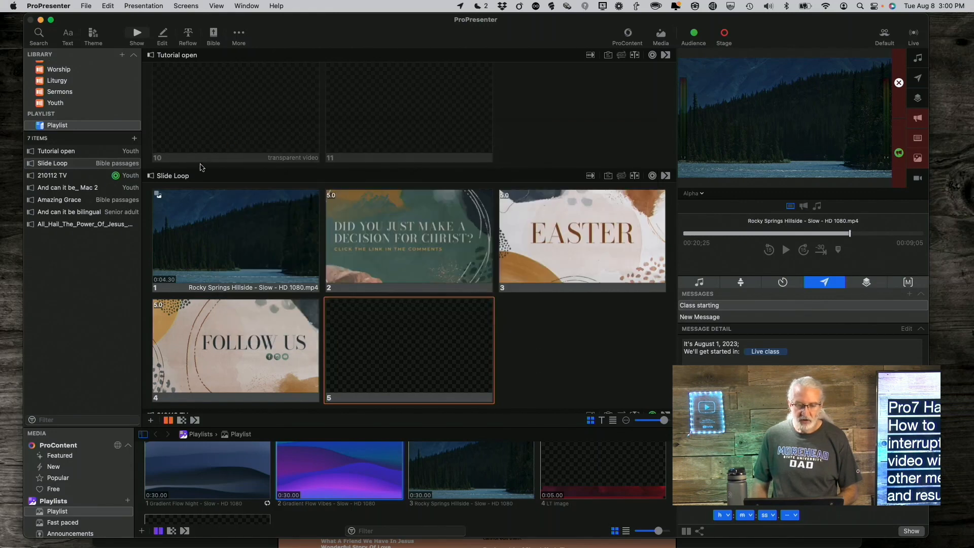
{"action": "mouse_move", "coordinate": [165, 213]}
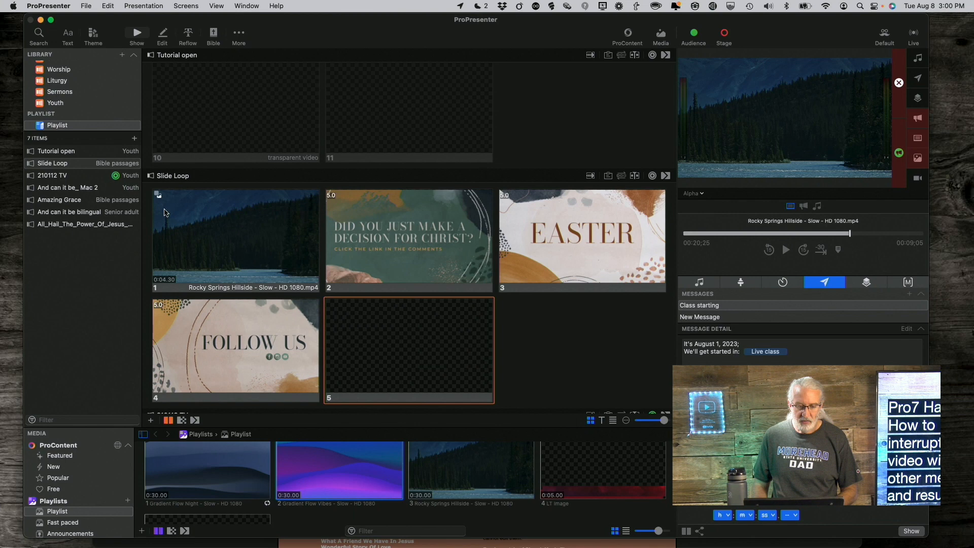
{"action": "left_click", "coordinate": [235, 238]}
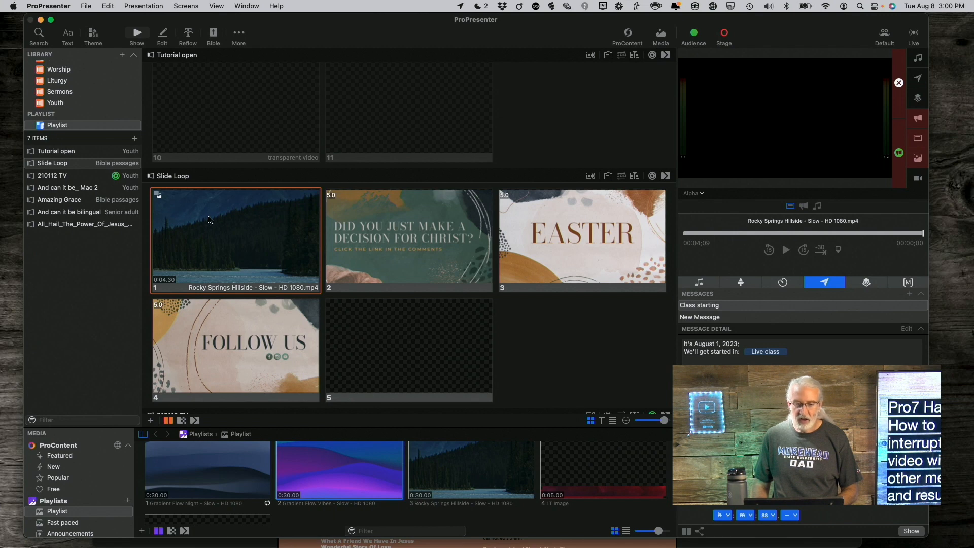
{"action": "mouse_move", "coordinate": [239, 224]}
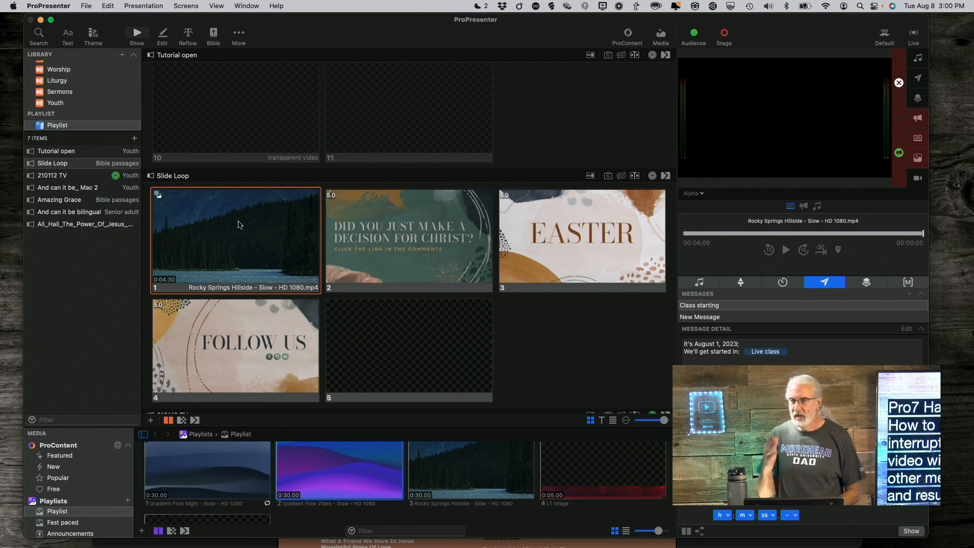
- Set slide 1's hillside video End Behavior to Hold Last Frame in the Inspector's Media settings
{"action": "right_click", "coordinate": [239, 224]}
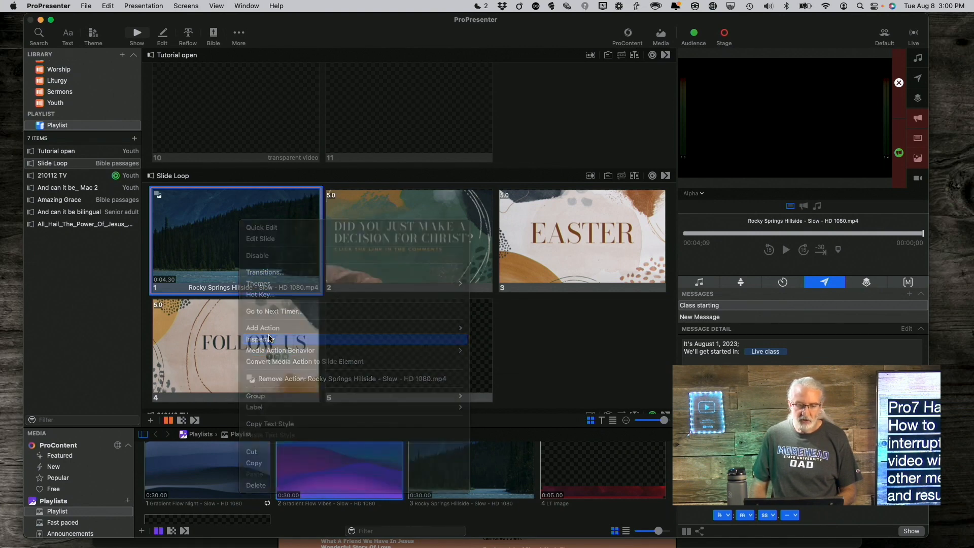
{"action": "left_click", "coordinate": [256, 339]}
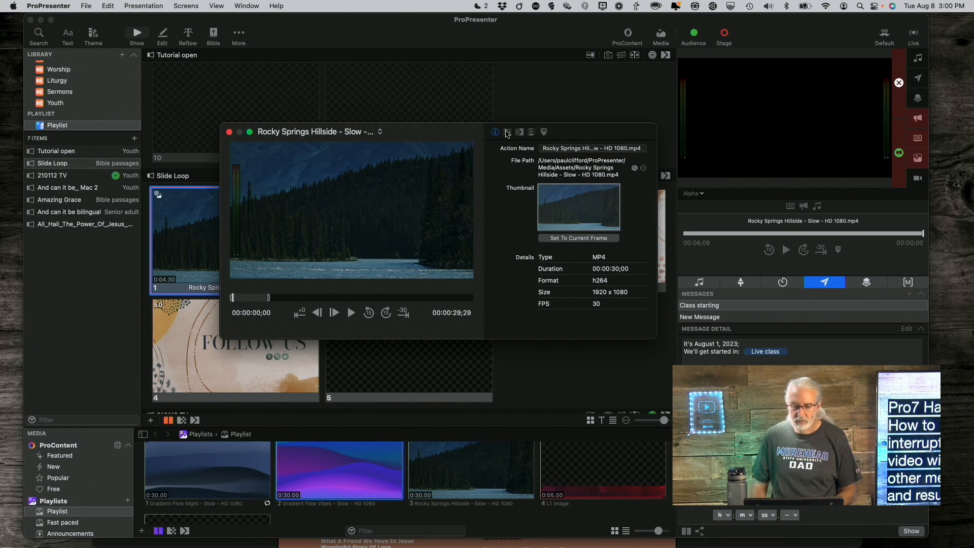
{"action": "left_click", "coordinate": [519, 132]}
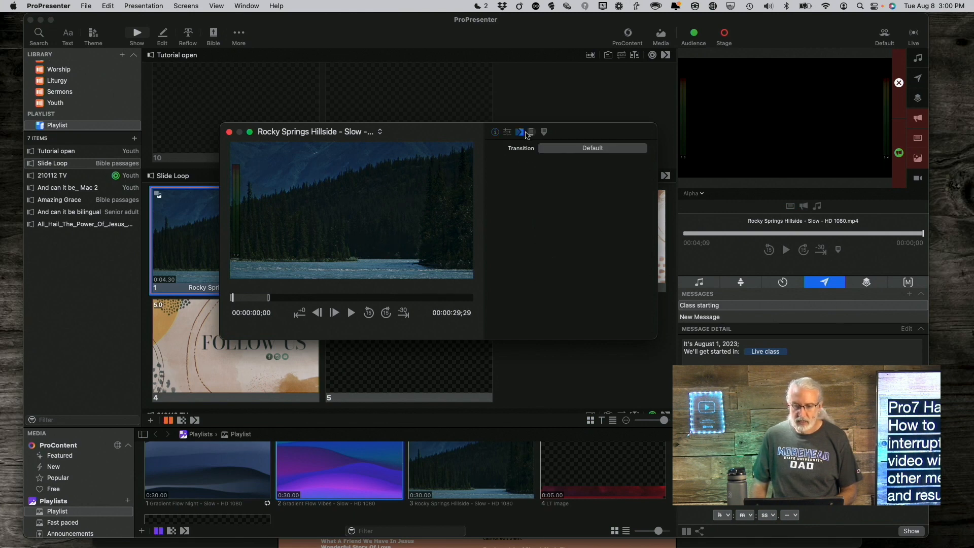
{"action": "left_click", "coordinate": [532, 132]}
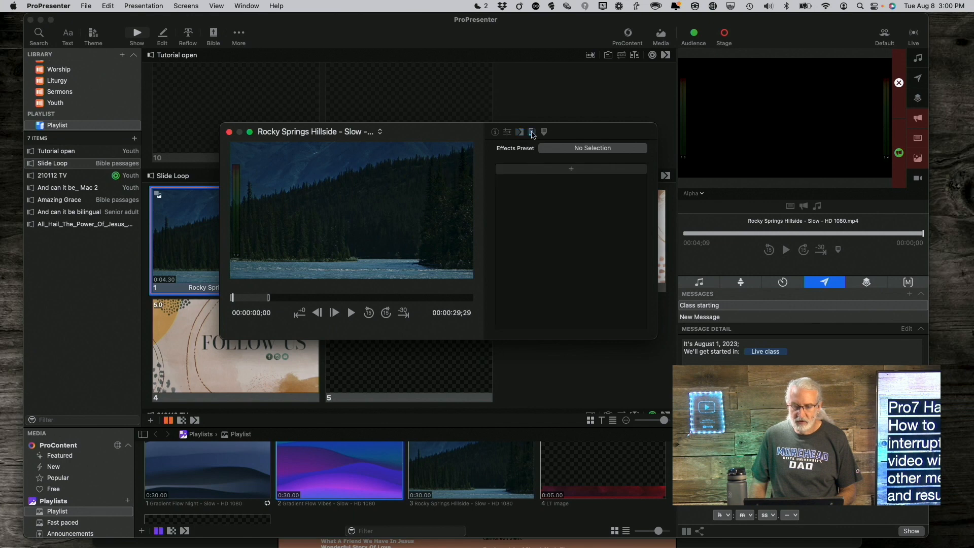
{"action": "left_click", "coordinate": [508, 132]}
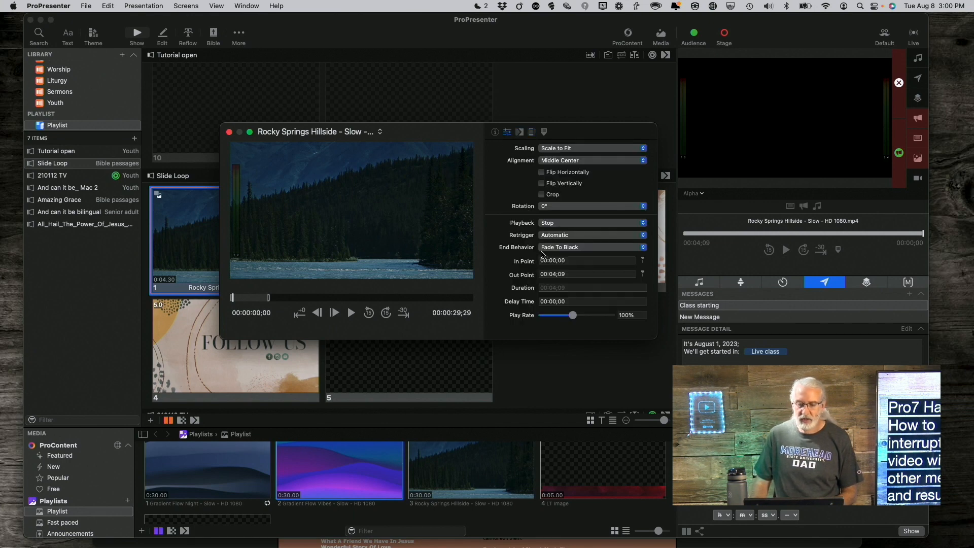
{"action": "left_click", "coordinate": [593, 247]}
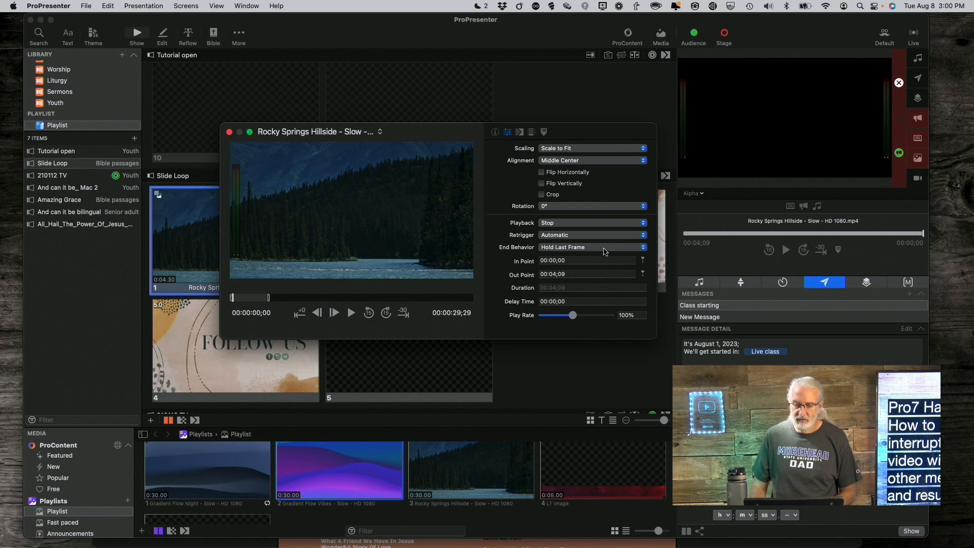
{"action": "left_click", "coordinate": [592, 246]}
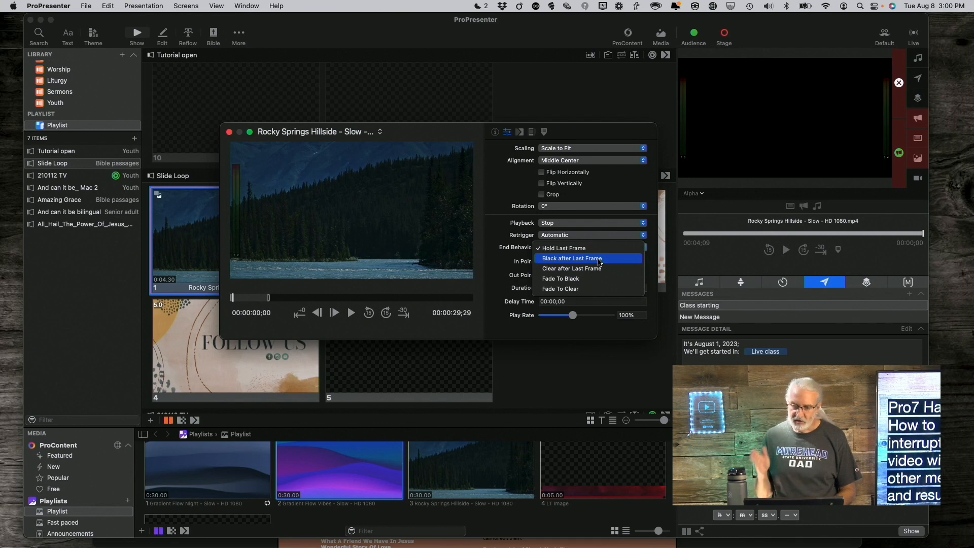
{"action": "mouse_move", "coordinate": [594, 268]}
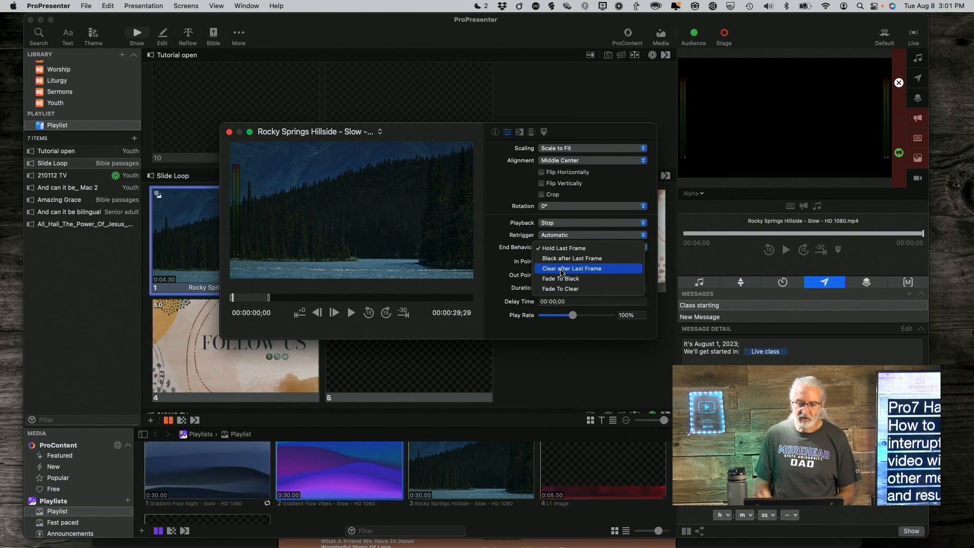
{"action": "mouse_move", "coordinate": [560, 278]}
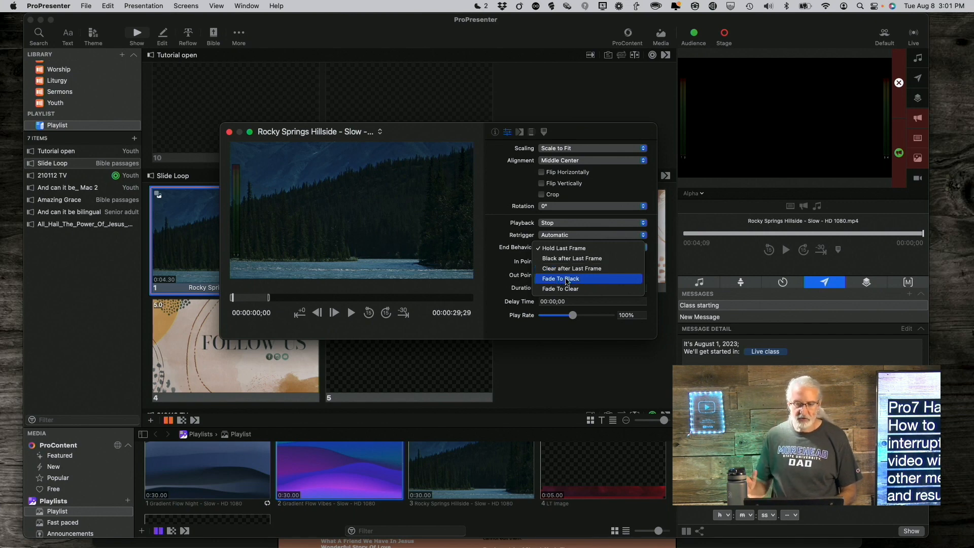
{"action": "mouse_move", "coordinate": [568, 288]}
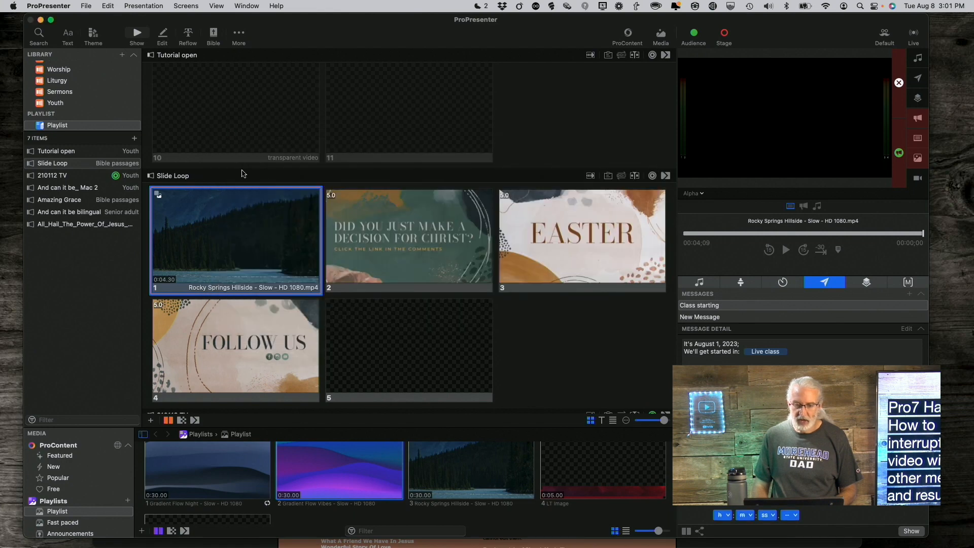
{"action": "mouse_move", "coordinate": [223, 227]}
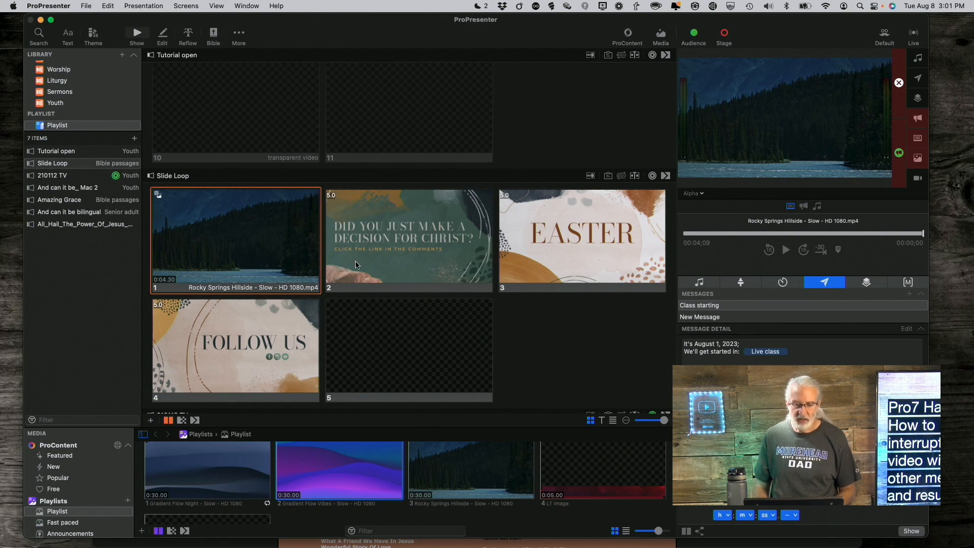
- Trigger slide 2 so the timed announcement slides run, bringing Follow Us live
{"action": "left_click", "coordinate": [408, 239]}
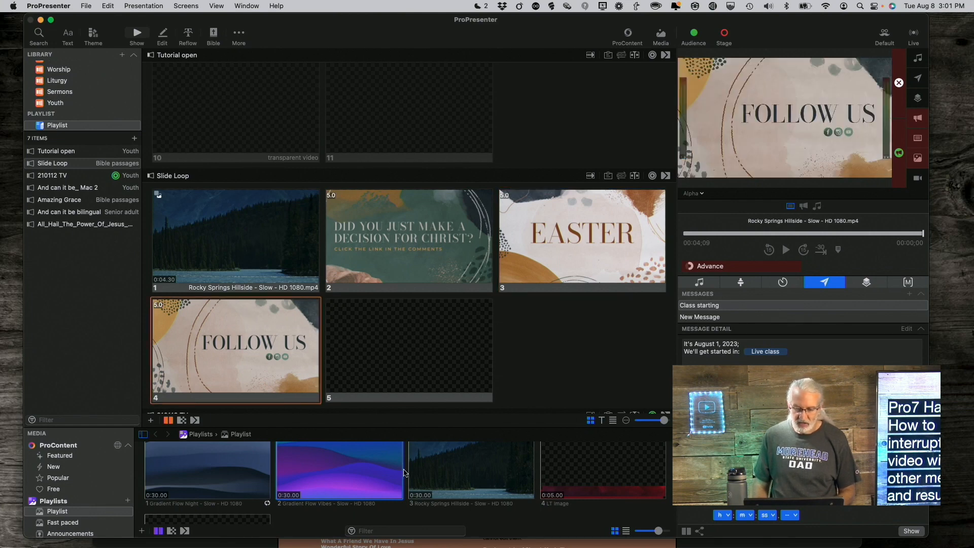
- Place the Rocky Springs Hillside video on slide 5 and scrub its preview toward the resume point
{"action": "left_click_drag", "start_coordinate": [471, 471], "coordinate": [408, 347]}
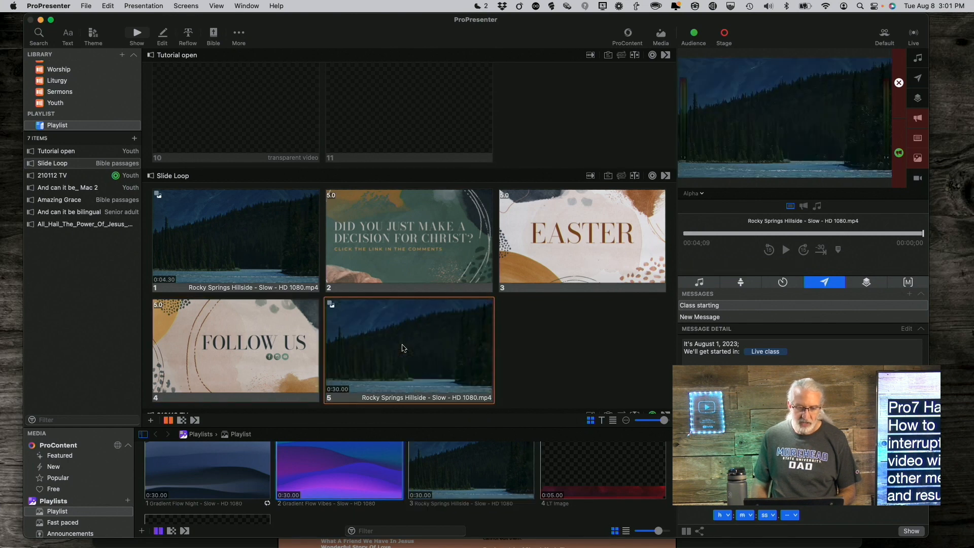
{"action": "mouse_move", "coordinate": [343, 347]}
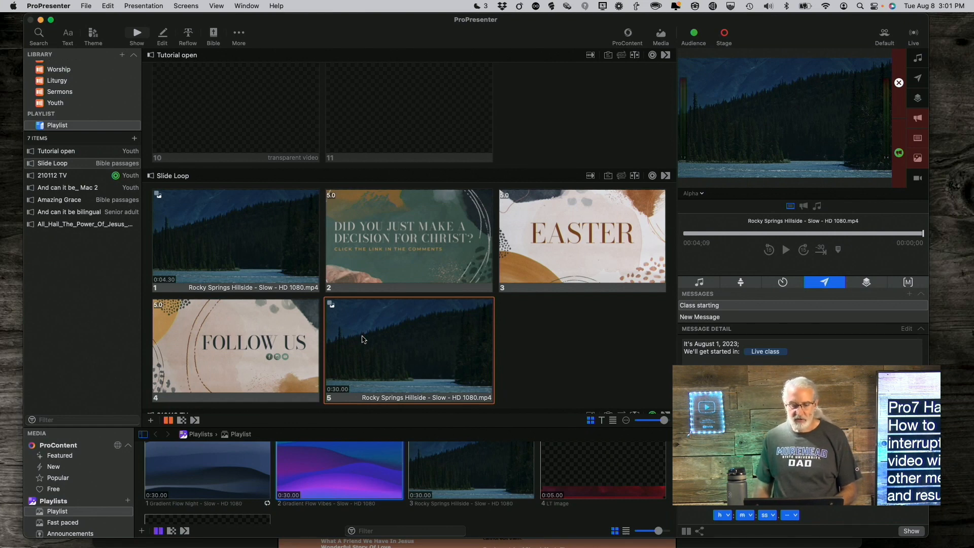
{"action": "right_click", "coordinate": [364, 339]}
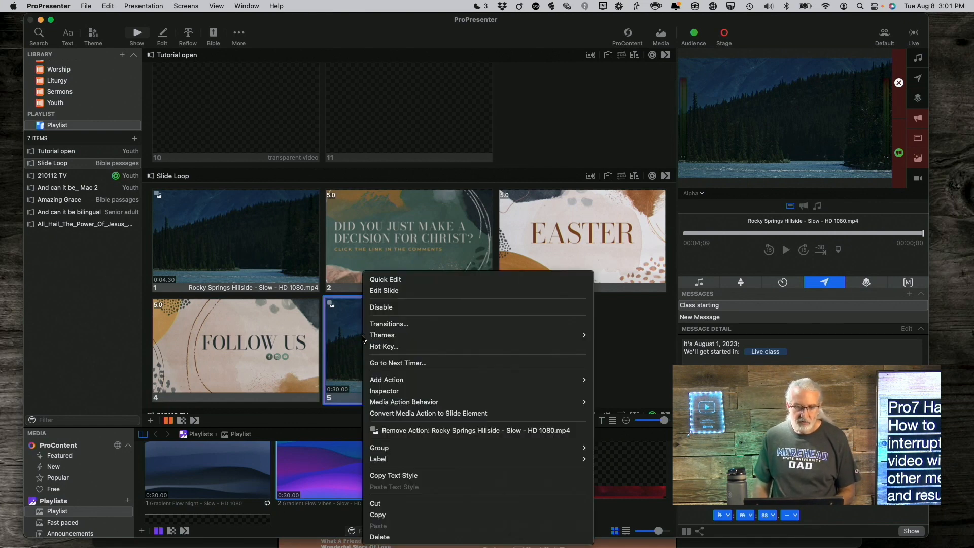
{"action": "mouse_move", "coordinate": [383, 391]}
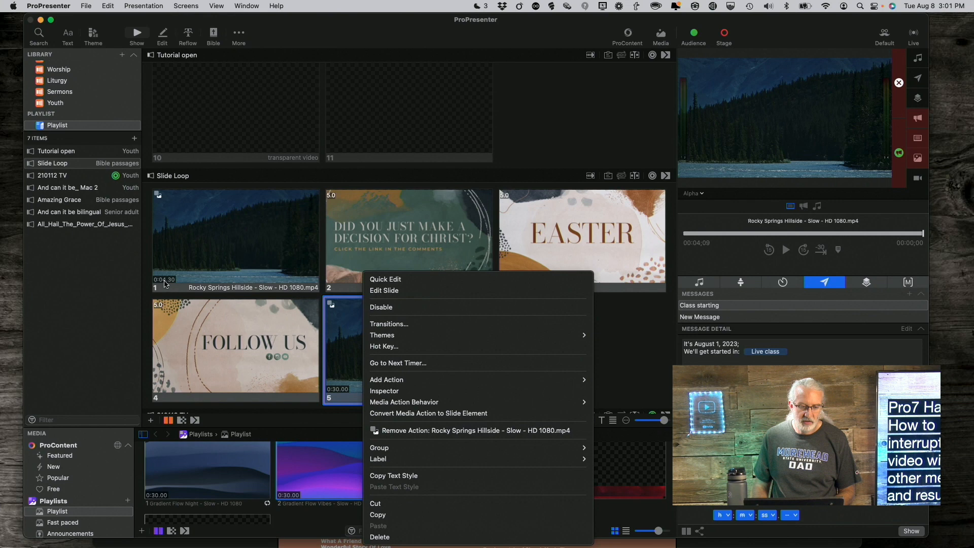
{"action": "mouse_move", "coordinate": [172, 286]}
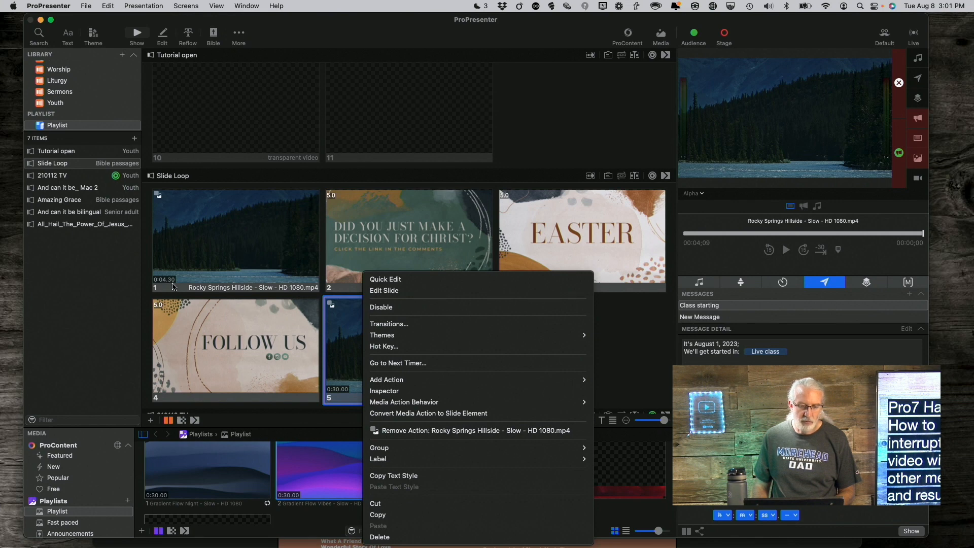
{"action": "mouse_move", "coordinate": [420, 346]}
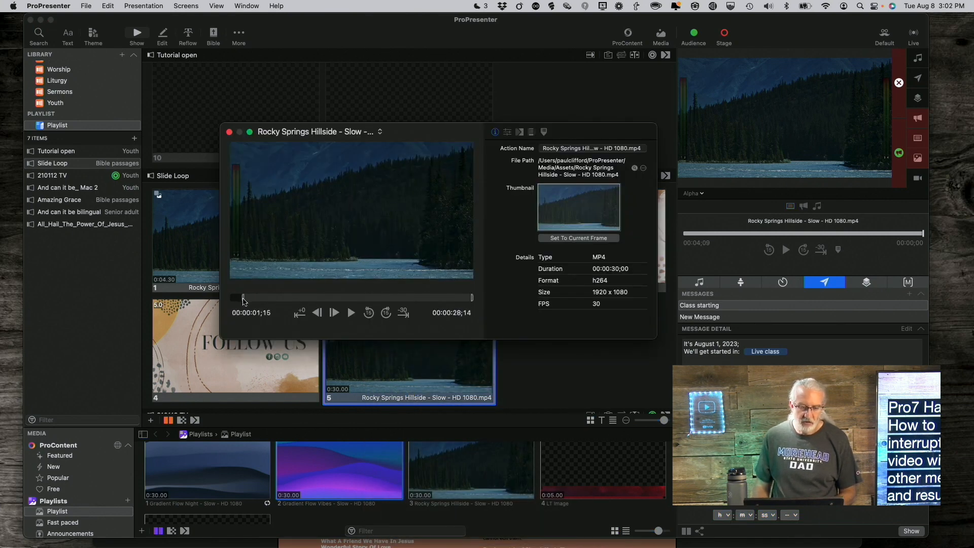
{"action": "left_click_drag", "start_coordinate": [242, 298], "coordinate": [261, 298]}
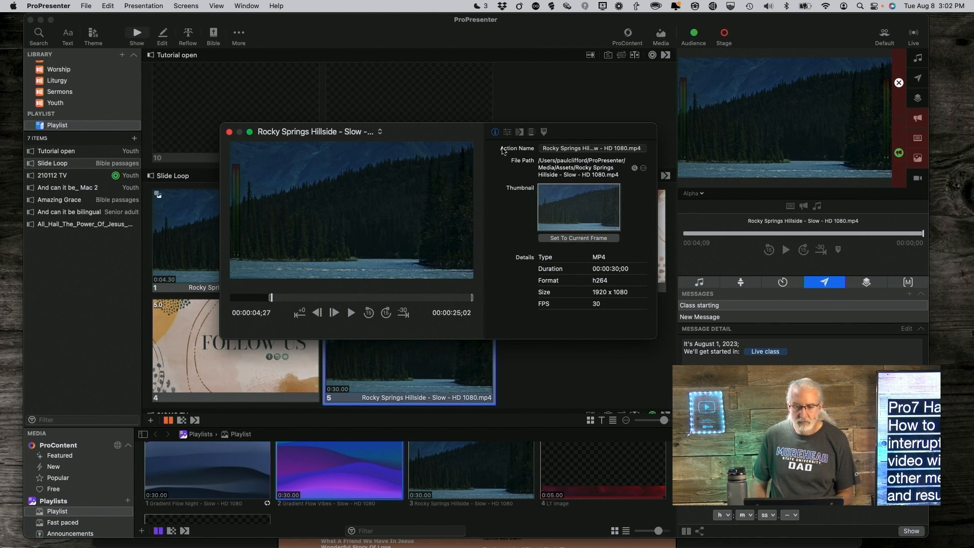
- Set slide 5's video In Point to 00:04;28 in the Media settings and close the Inspector
{"action": "left_click", "coordinate": [507, 132]}
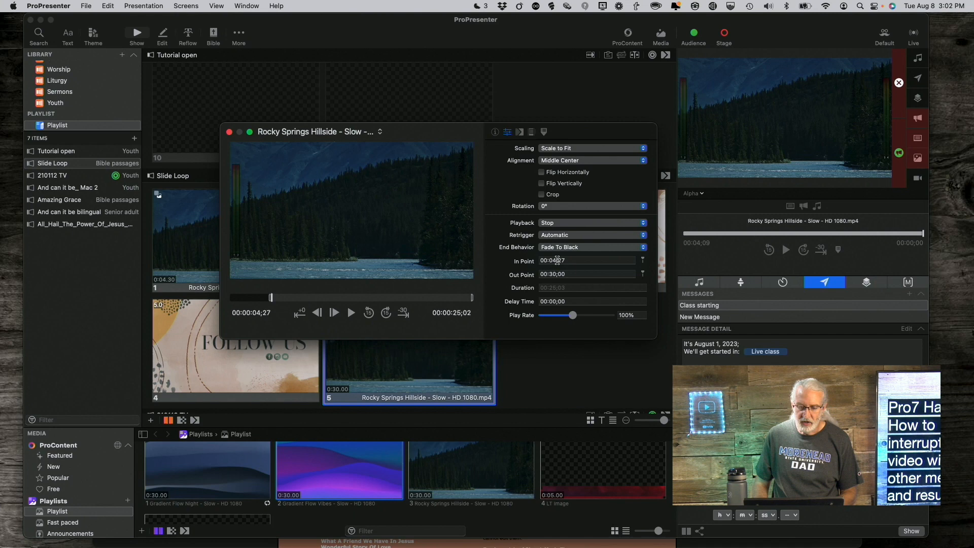
{"action": "left_click", "coordinate": [586, 261]}
{"action": "type", "text": "30"}
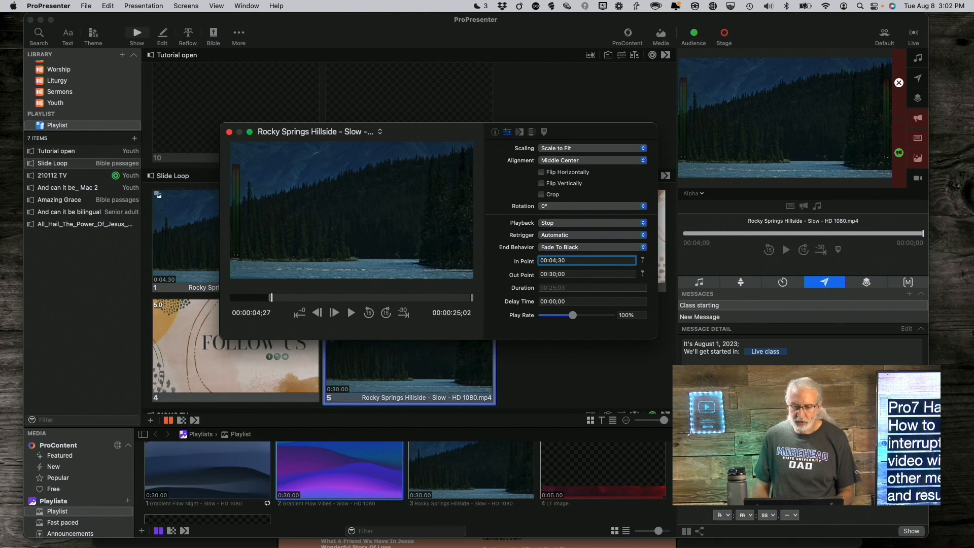
{"action": "mouse_move", "coordinate": [633, 338]}
{"action": "type", "text": "28"}
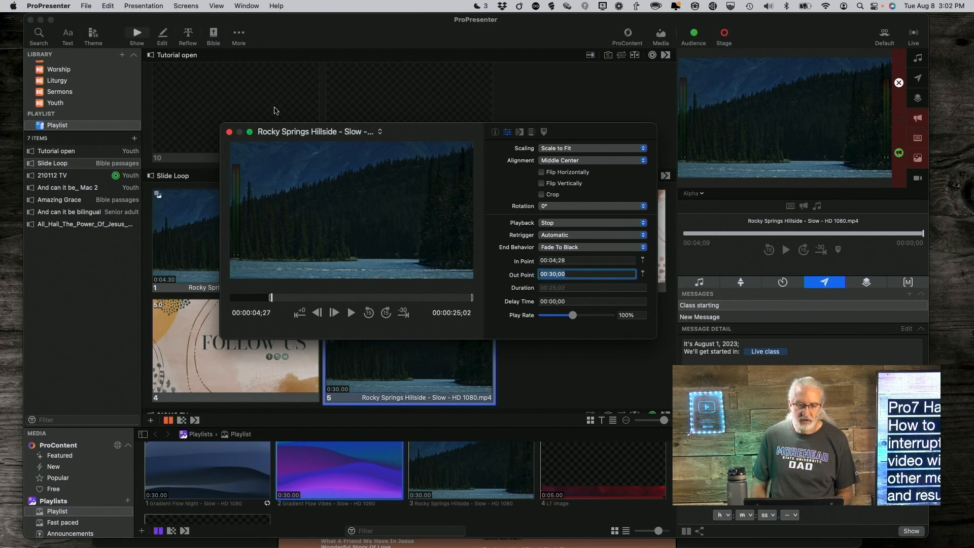
{"action": "left_click", "coordinate": [229, 131]}
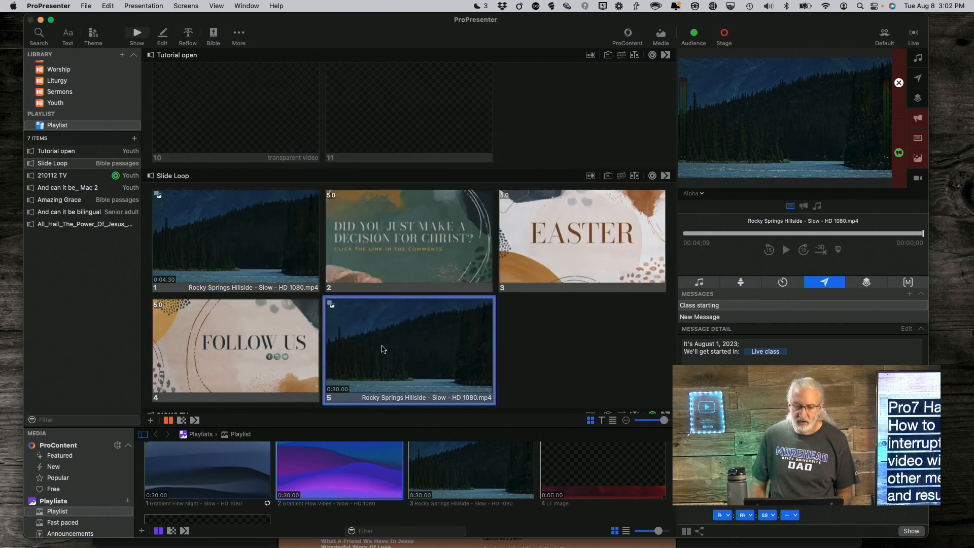
- Trigger slide 2 and let the announcements auto-advance until slide 5's video plays from its in point
{"action": "left_click", "coordinate": [409, 239]}
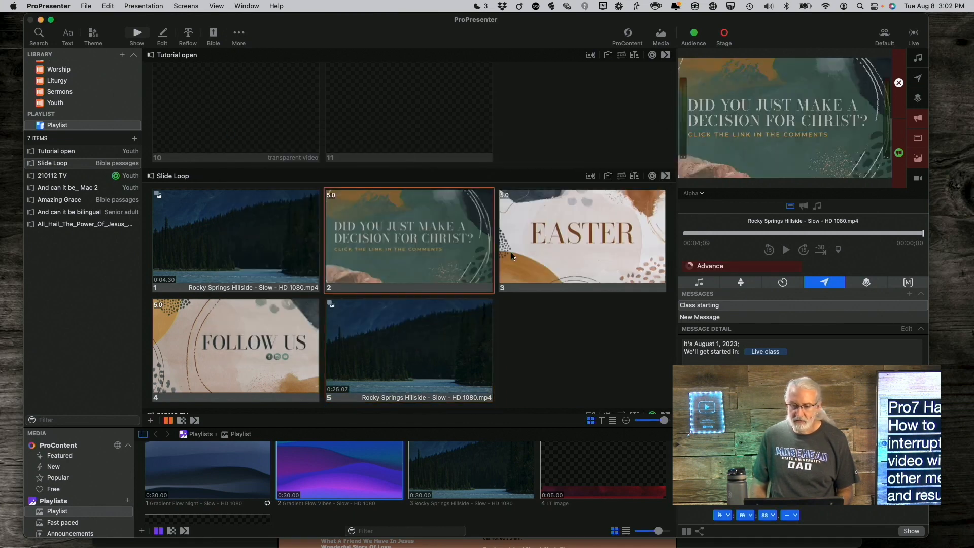
{"action": "left_click", "coordinate": [235, 350]}
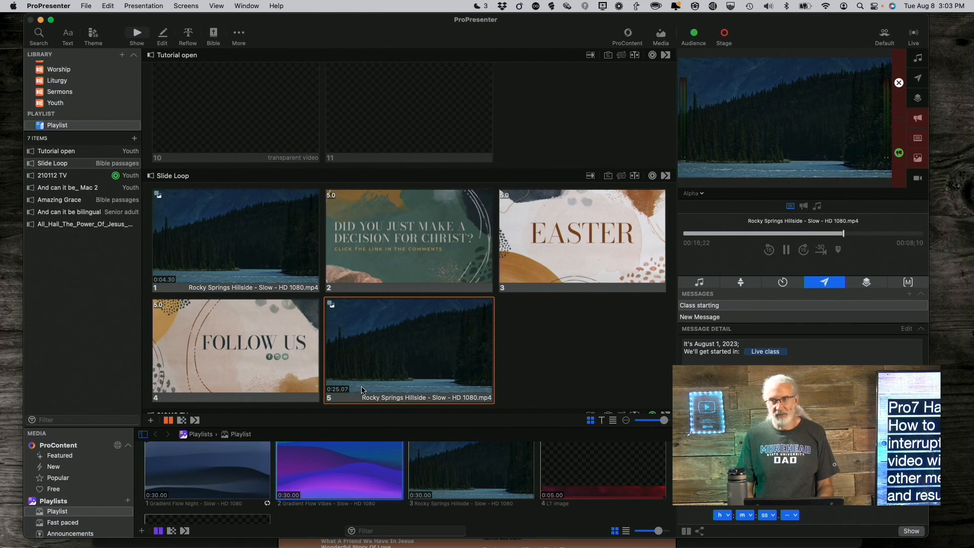
{"action": "mouse_move", "coordinate": [360, 374]}
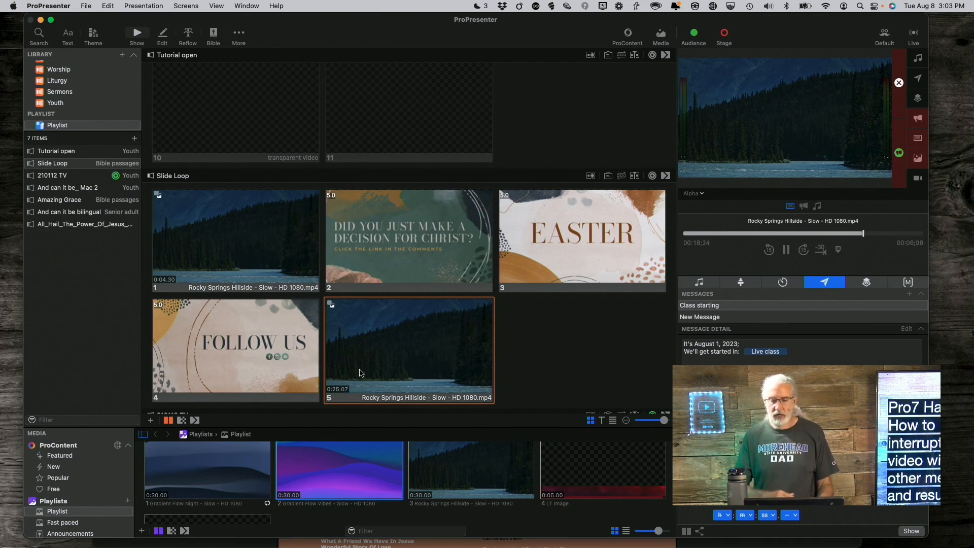